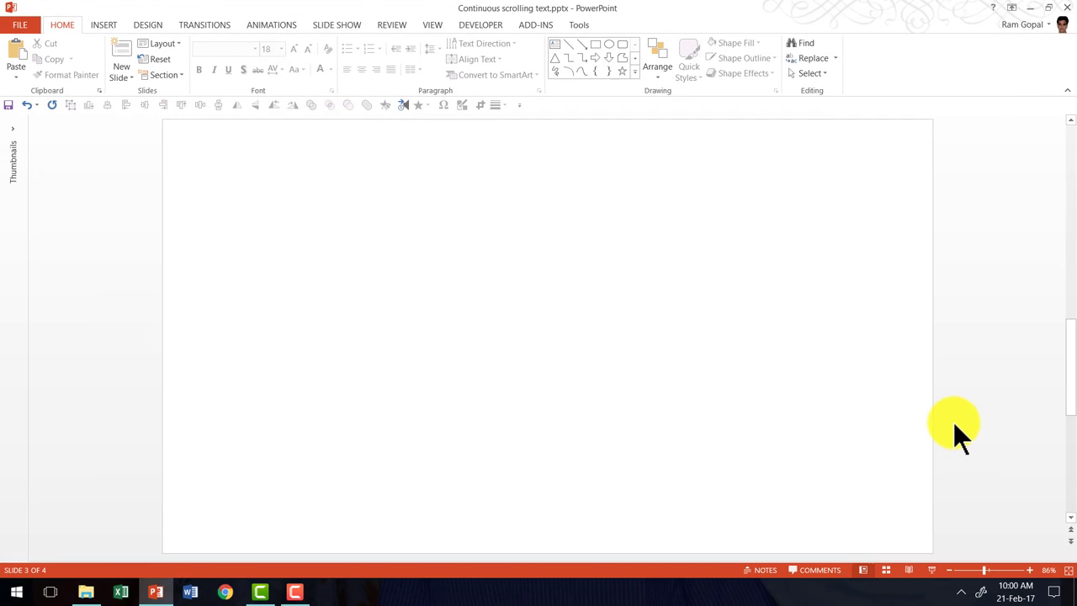
{"action": "mouse_move", "coordinate": [781, 202]}
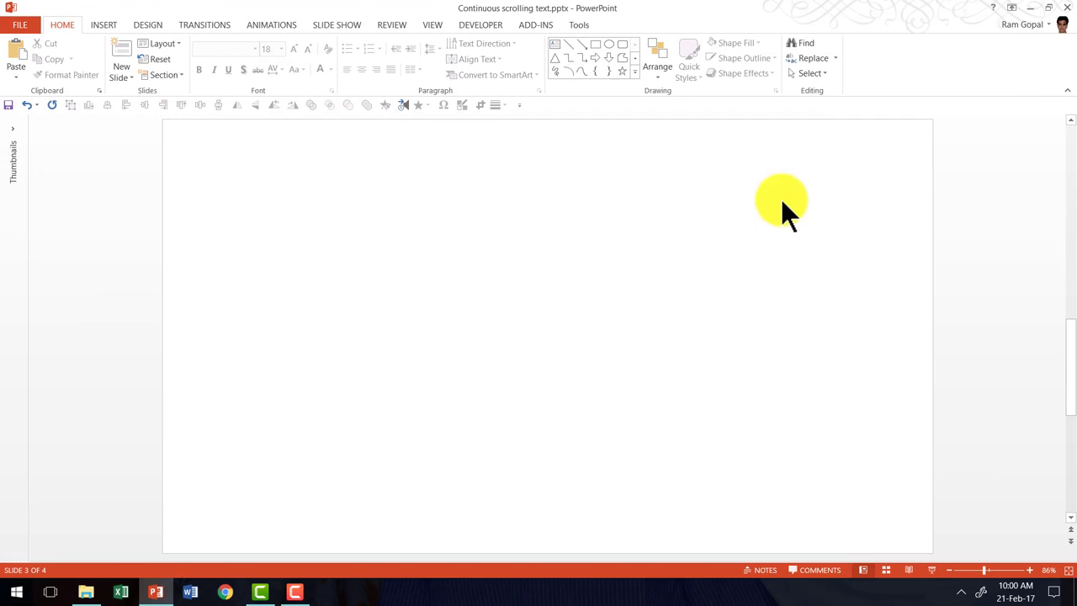
Show the Shapes gallery from the Home tab to pick a text box.
{"action": "left_click", "coordinate": [633, 44]}
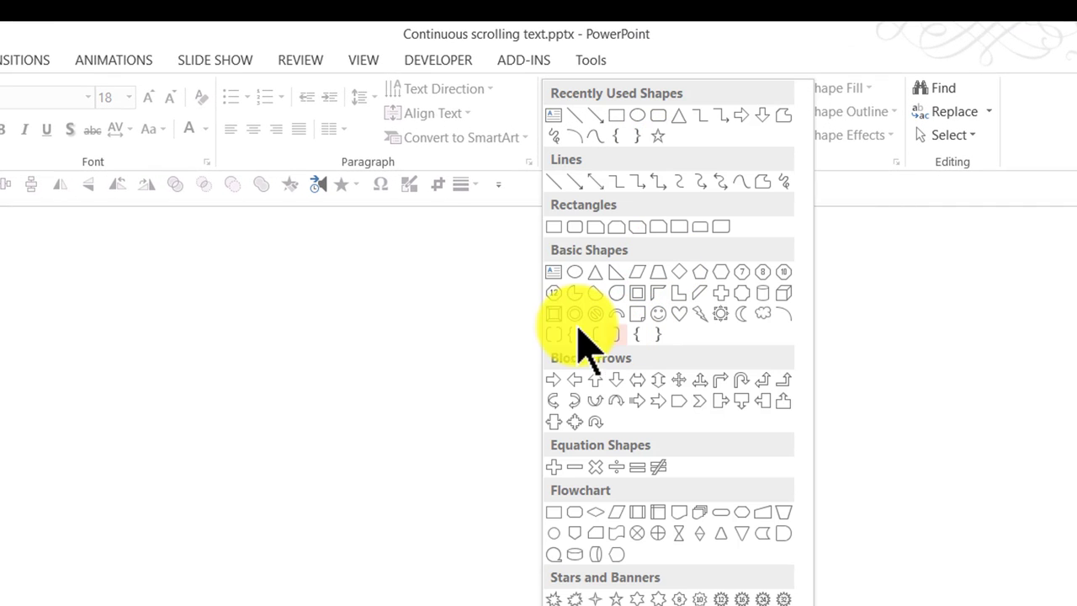
{"action": "mouse_move", "coordinate": [553, 270]}
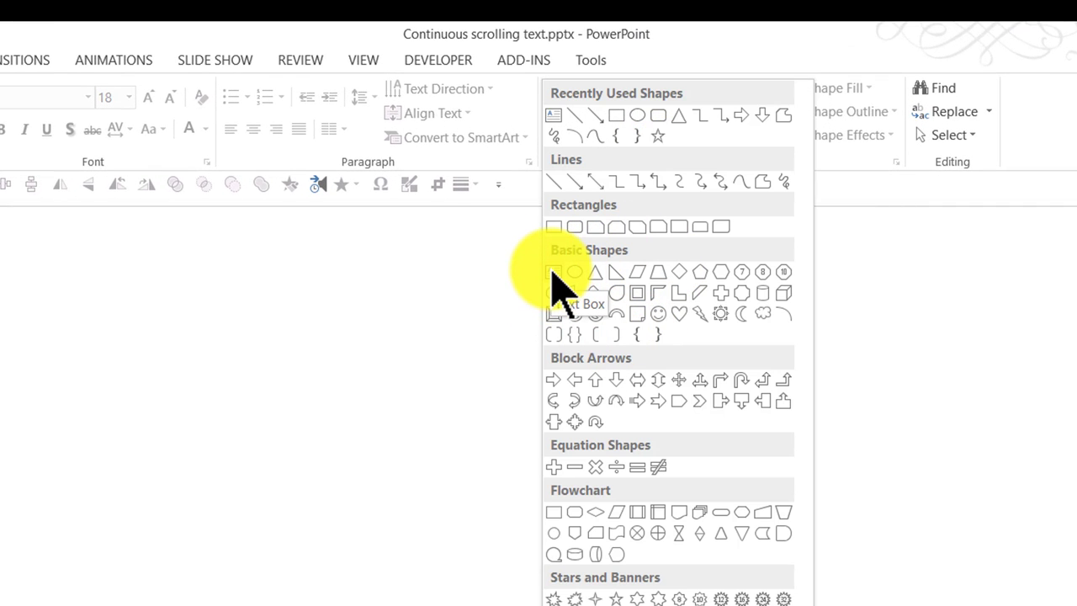
Place a text box reading "This is the text I want to loop continuously till the end of slide" and enlarge its font to 20.
{"action": "left_click", "coordinate": [554, 293]}
{"action": "type", "text": "This is the text I want to loop continu"}
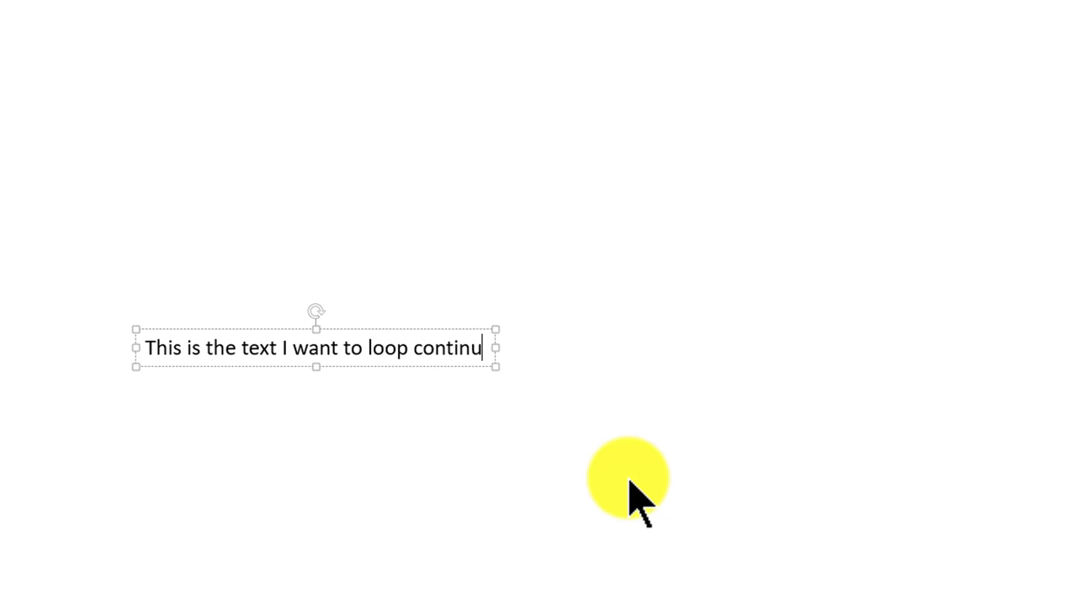
{"action": "type", "text": "ously til"}
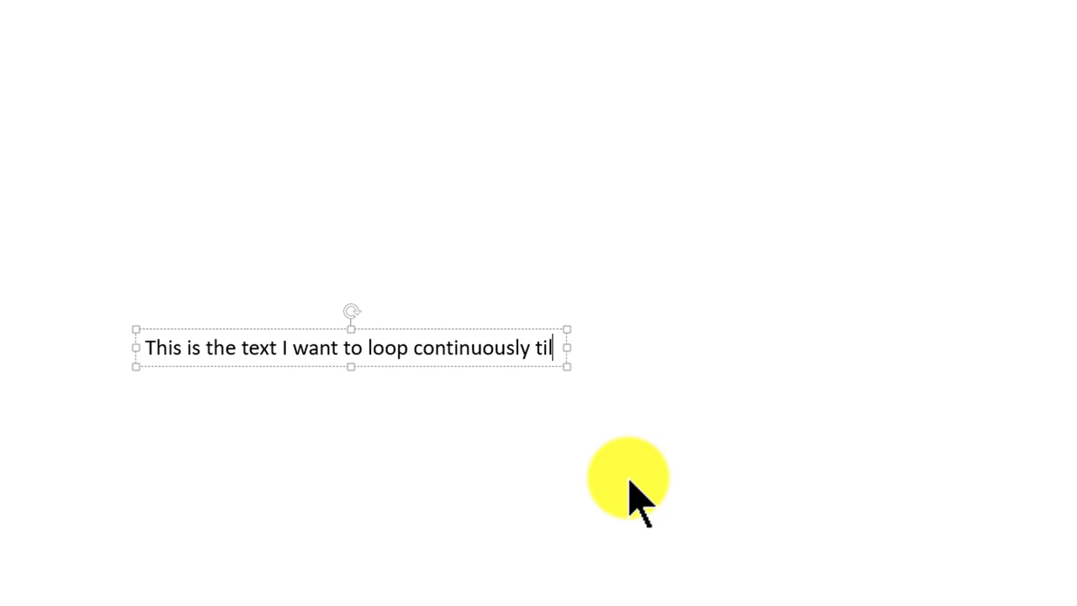
{"action": "type", "text": "l the end of slide"}
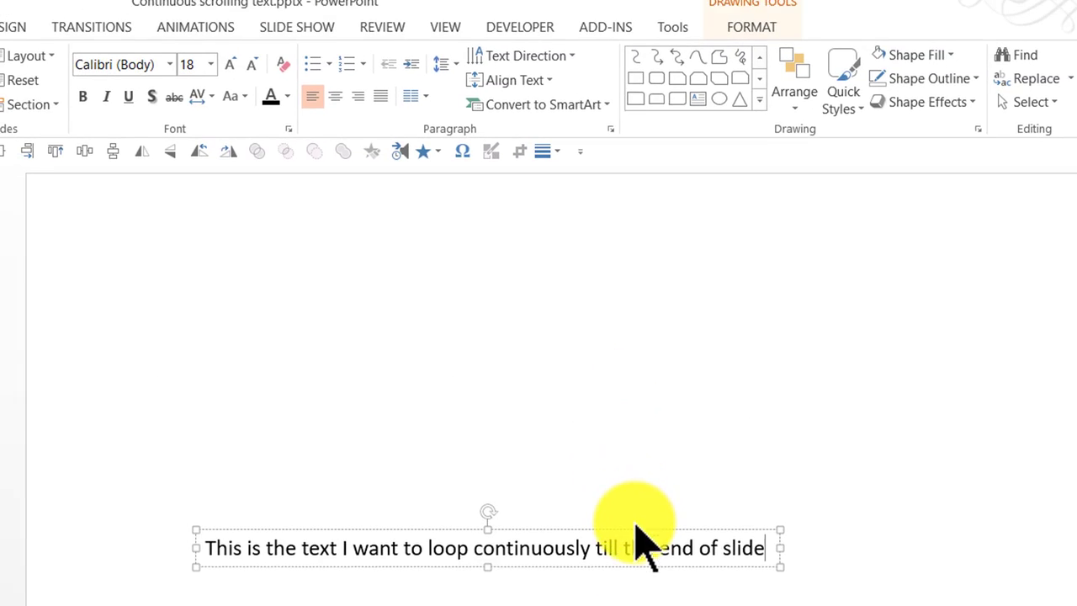
{"action": "left_click", "coordinate": [229, 64]}
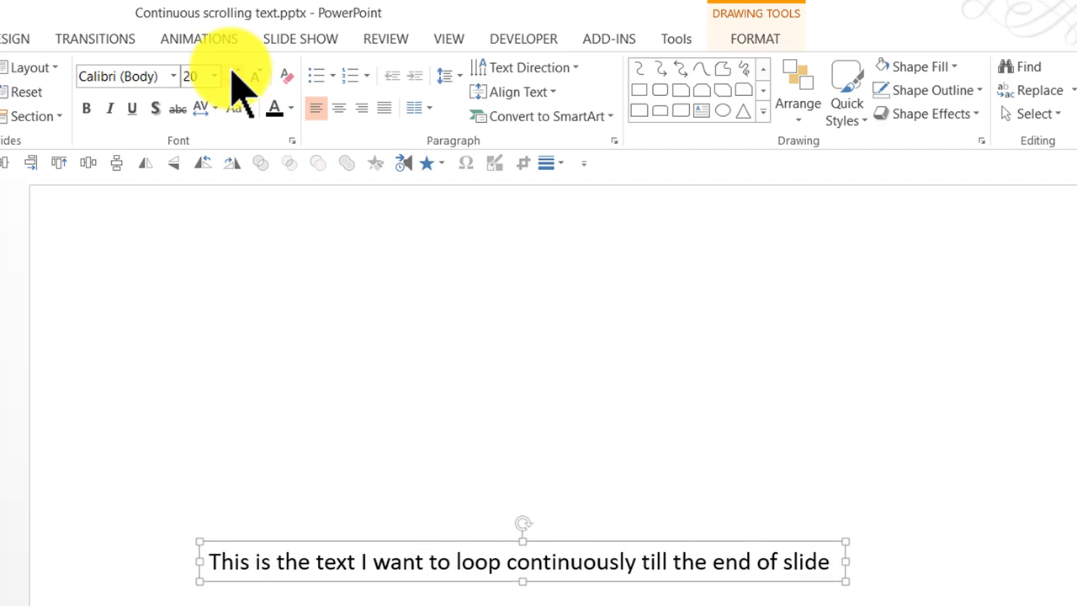
{"action": "mouse_move", "coordinate": [479, 538]}
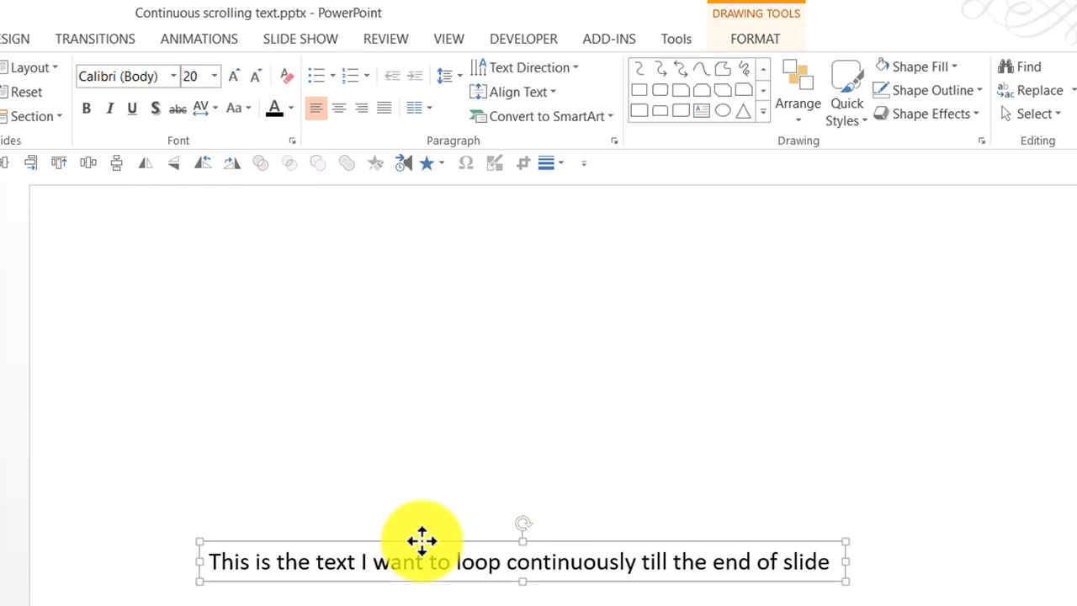
{"action": "mouse_move", "coordinate": [419, 535]}
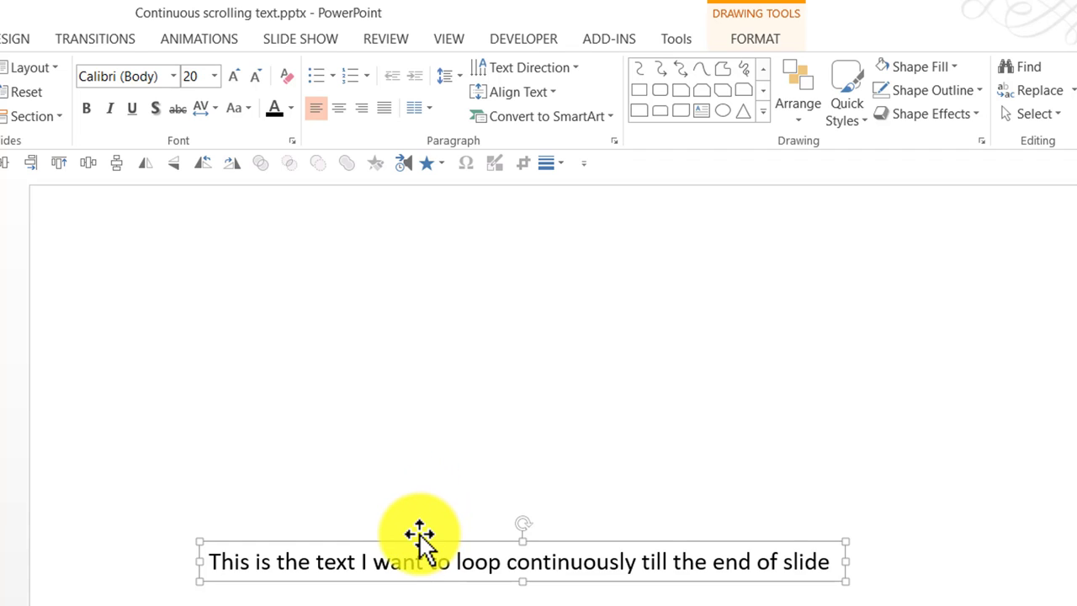
{"action": "mouse_move", "coordinate": [253, 93]}
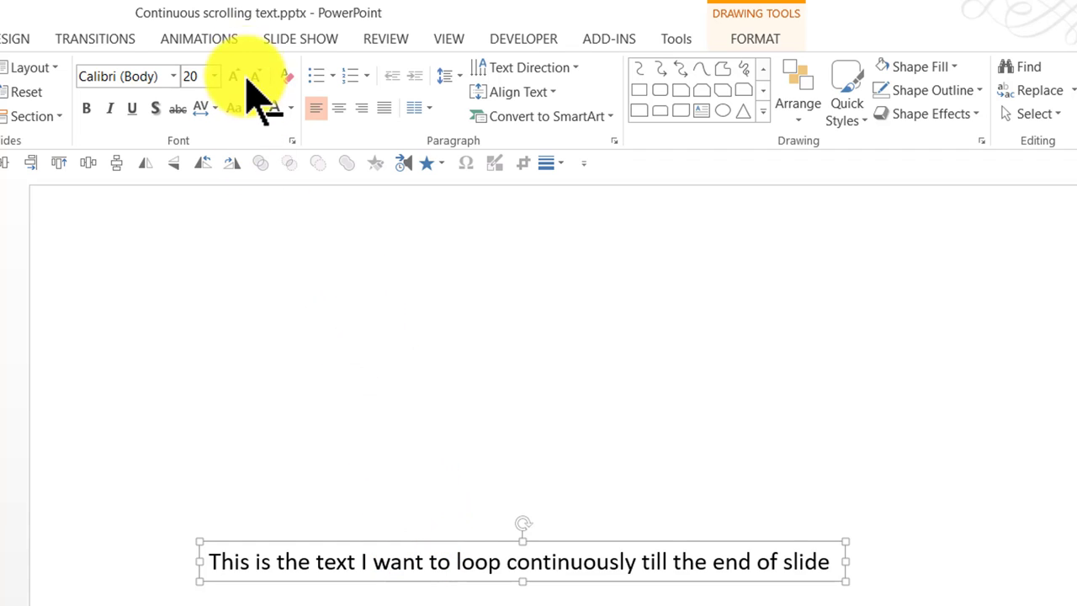
Show the Animation Pane and apply a Fly In entrance animation to the text box.
{"action": "left_click", "coordinate": [198, 39]}
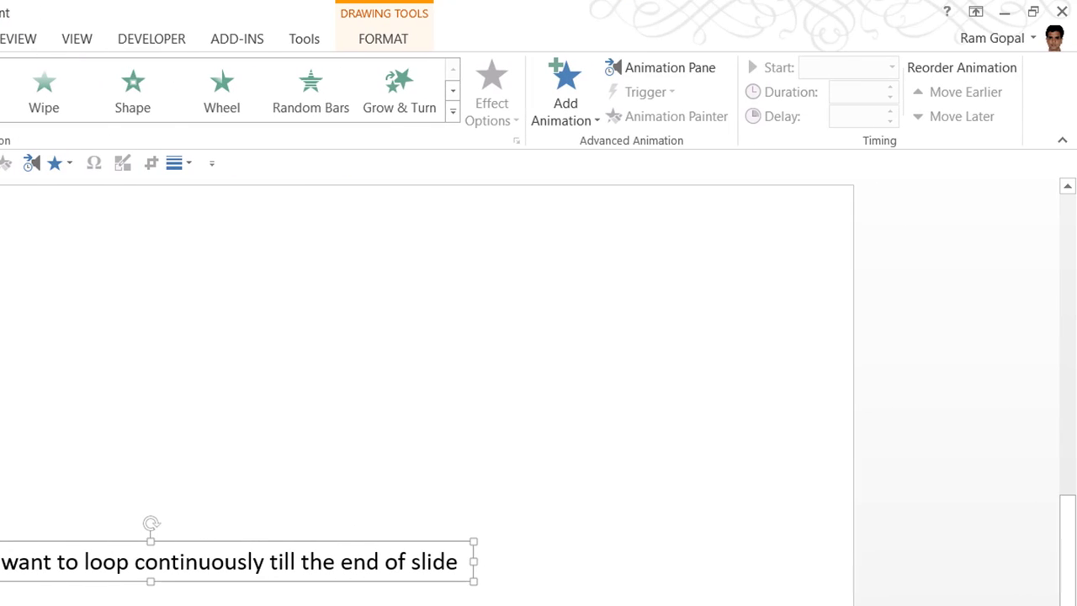
{"action": "left_click", "coordinate": [670, 67]}
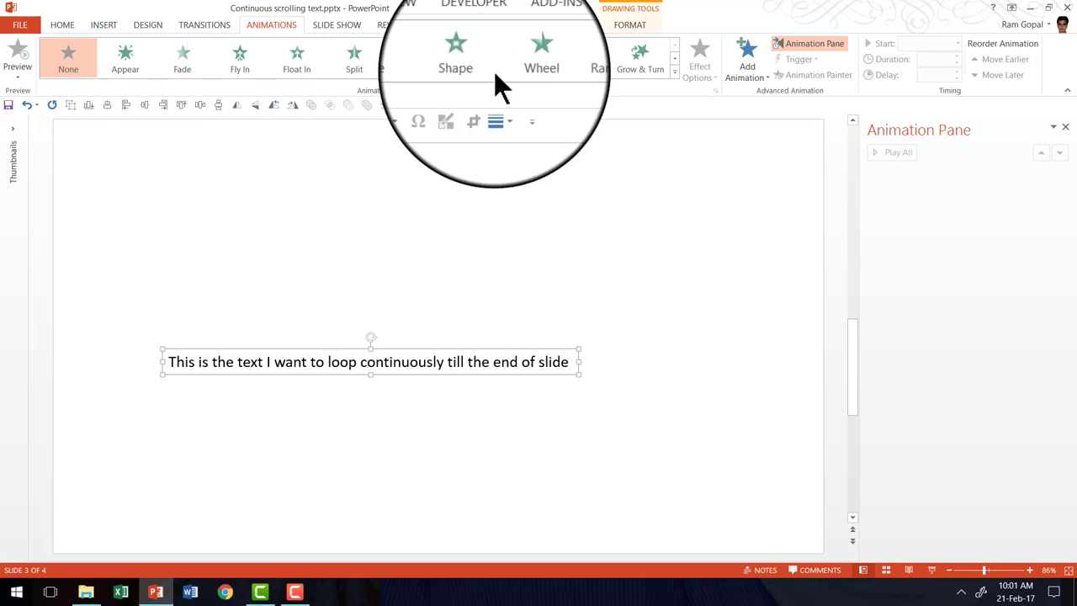
{"action": "left_click", "coordinate": [239, 59]}
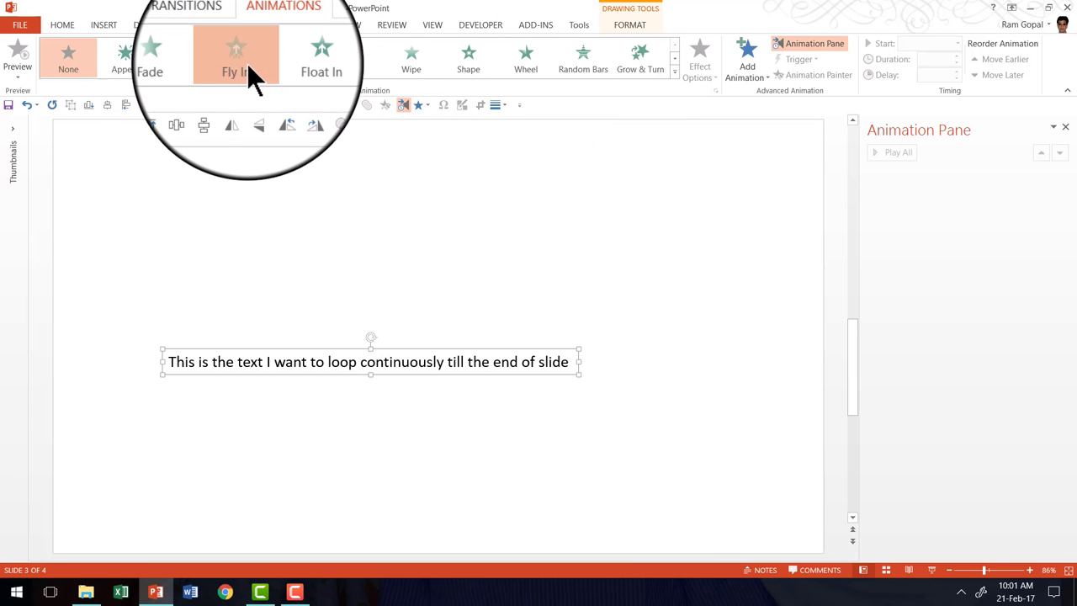
{"action": "left_click", "coordinate": [239, 54]}
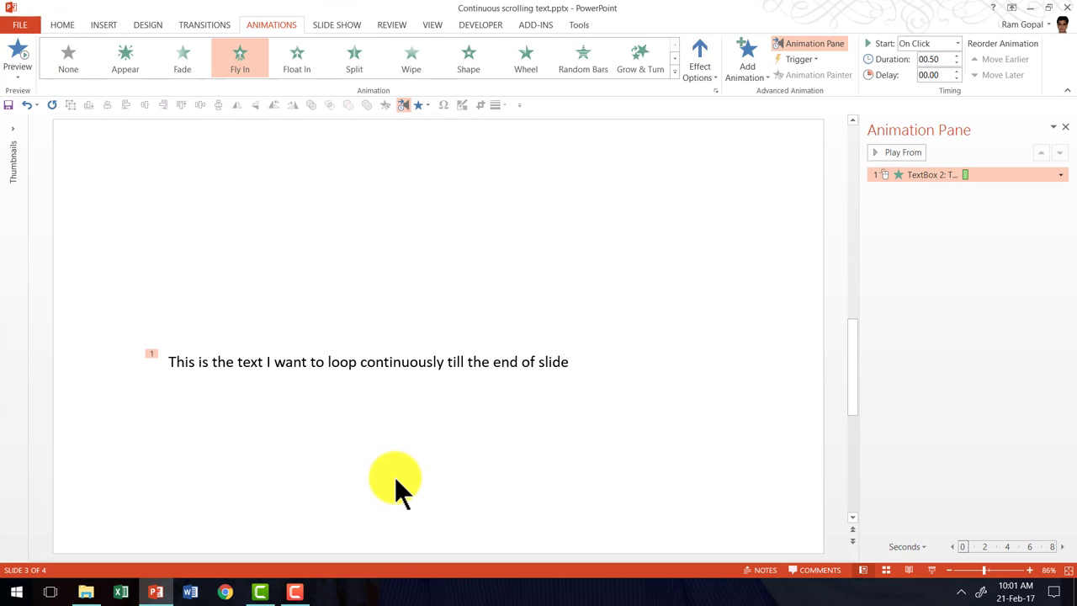
{"action": "mouse_move", "coordinate": [451, 454]}
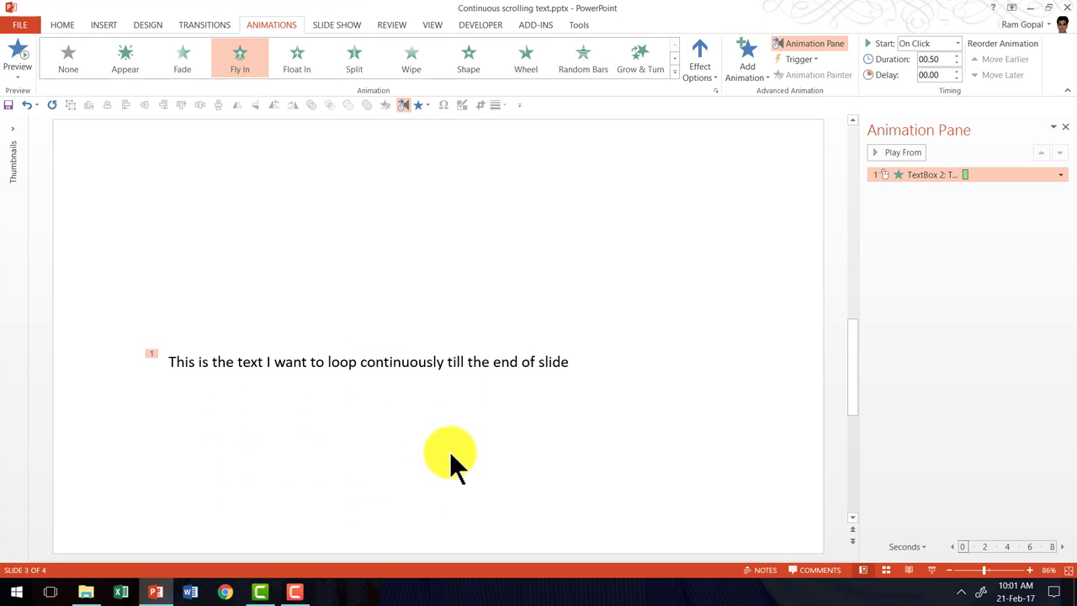
Set the Fly In effect direction to From Right and reselect the text box.
{"action": "left_click", "coordinate": [700, 58]}
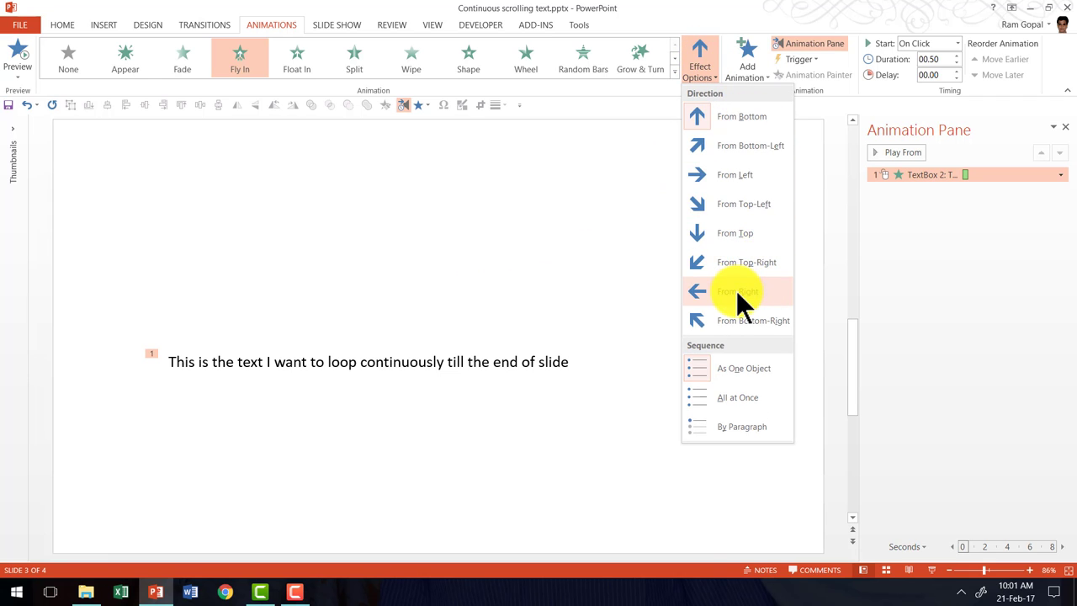
{"action": "left_click", "coordinate": [737, 291]}
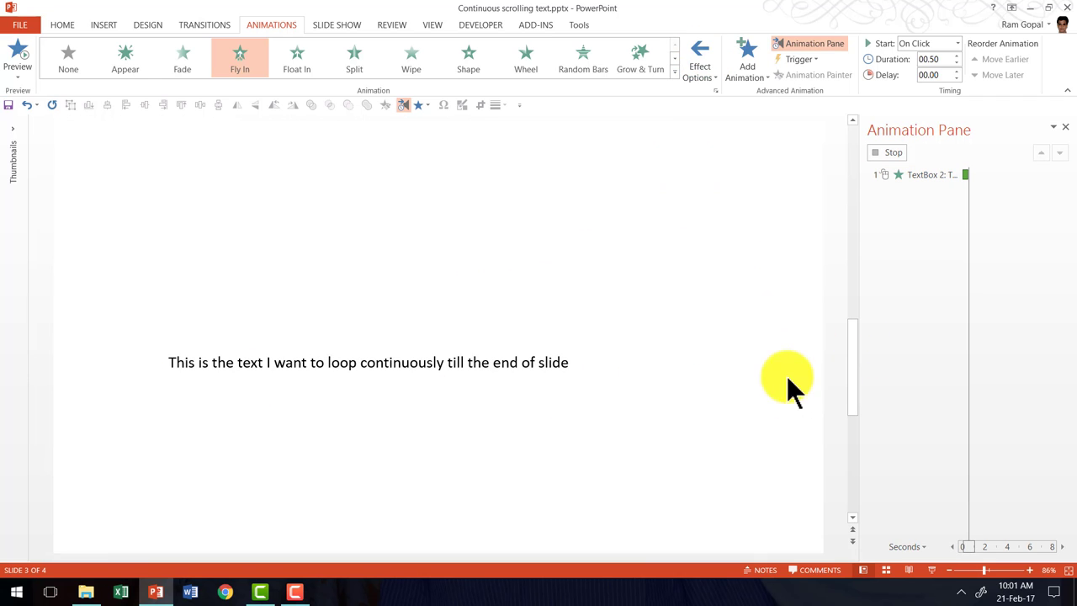
{"action": "left_click", "coordinate": [367, 362]}
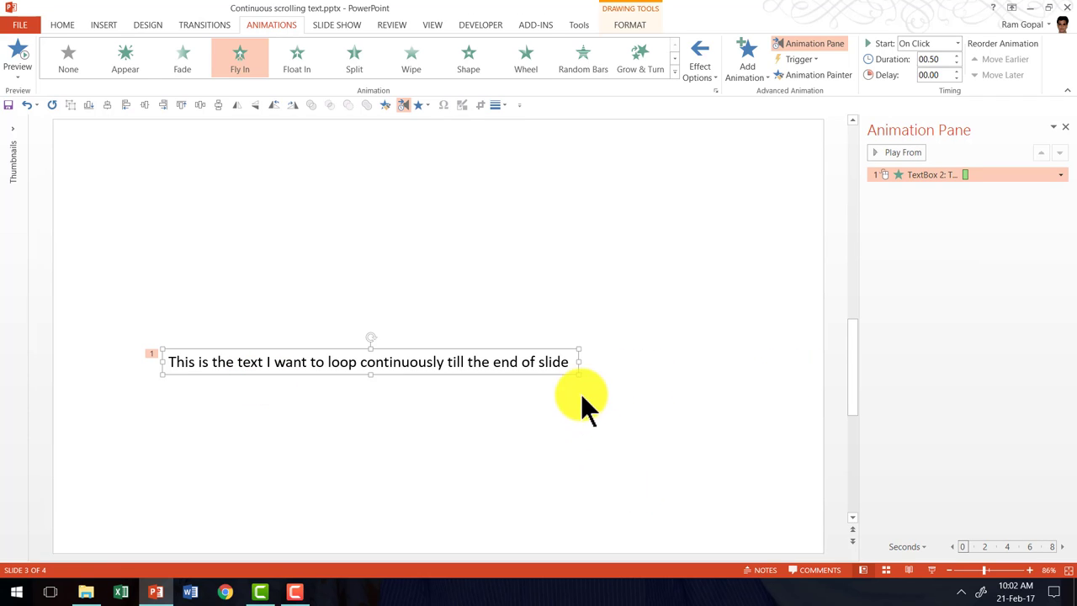
{"action": "mouse_move", "coordinate": [412, 345]}
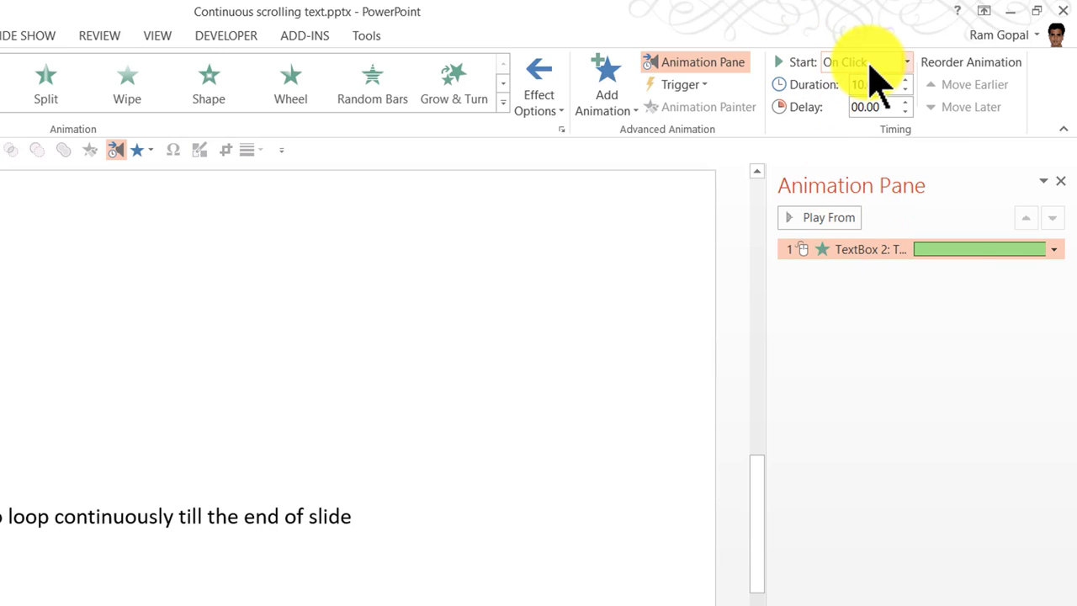
Set the Fly In to start With Previous.
{"action": "left_click", "coordinate": [906, 61]}
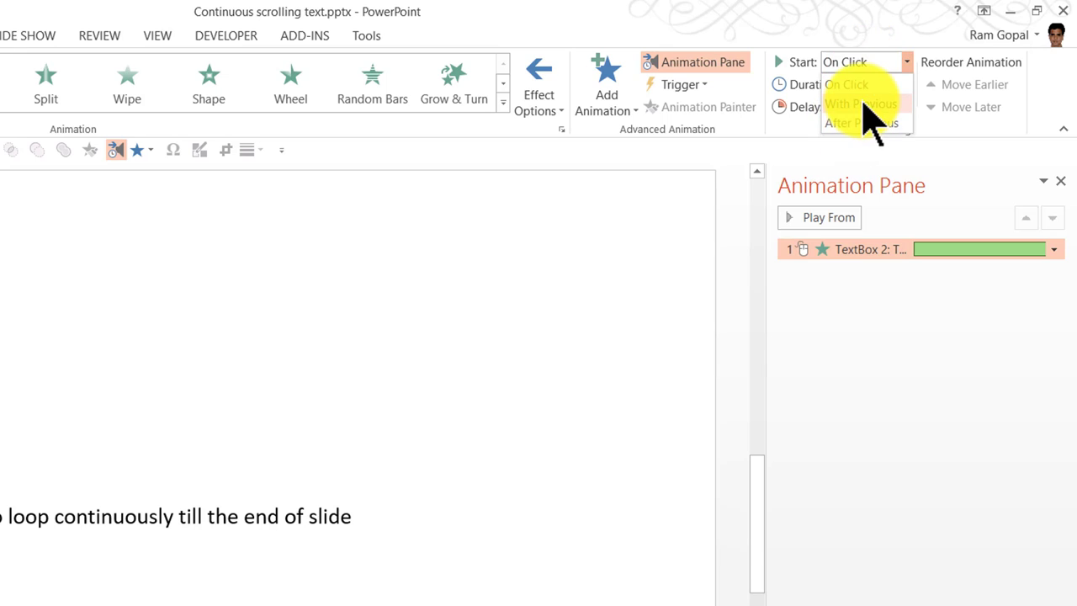
{"action": "left_click", "coordinate": [860, 104]}
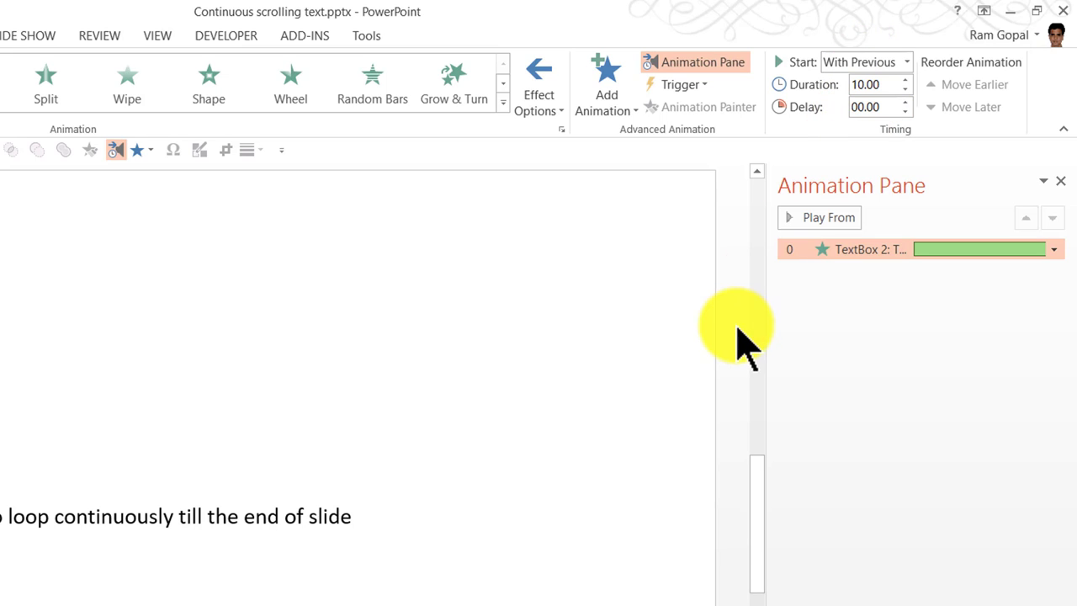
{"action": "mouse_move", "coordinate": [626, 446]}
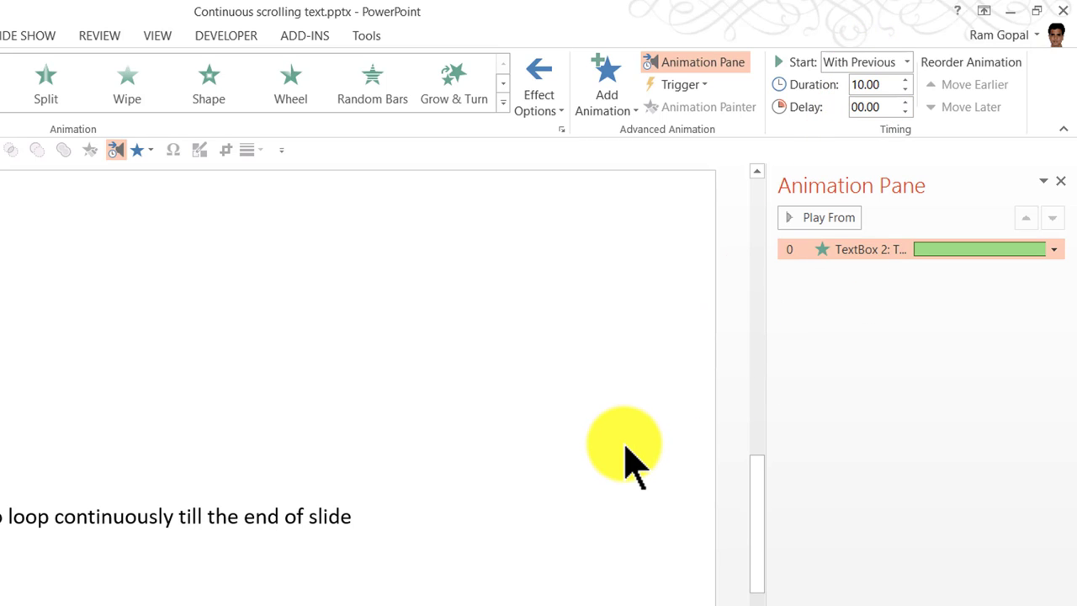
{"action": "mouse_move", "coordinate": [135, 581]}
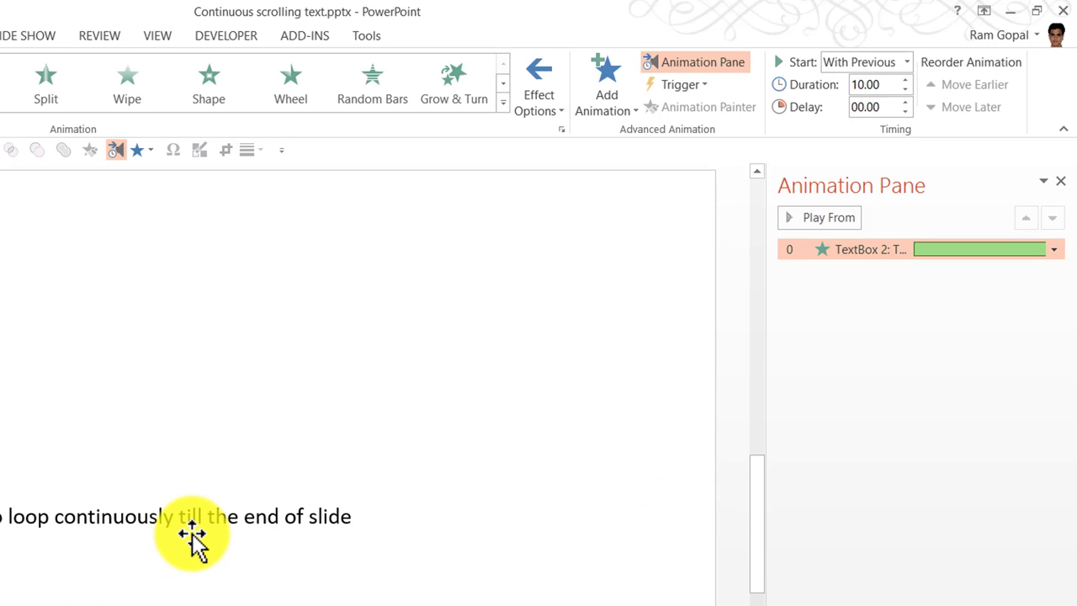
{"action": "mouse_move", "coordinate": [307, 580]}
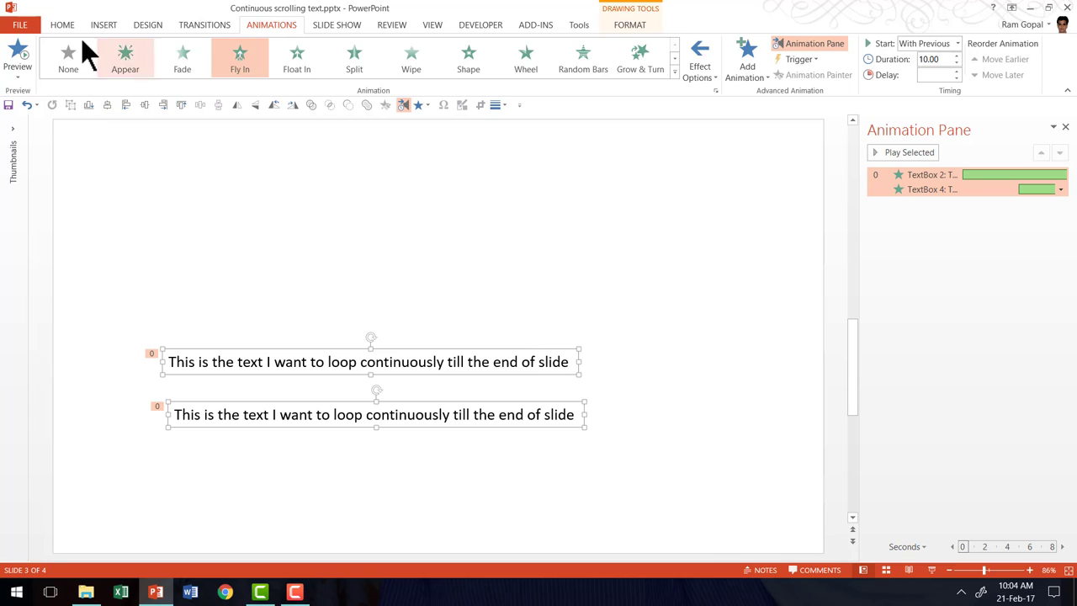
Align the two identical text boxes on top of each other using the Arrange options.
{"action": "left_click", "coordinate": [658, 57]}
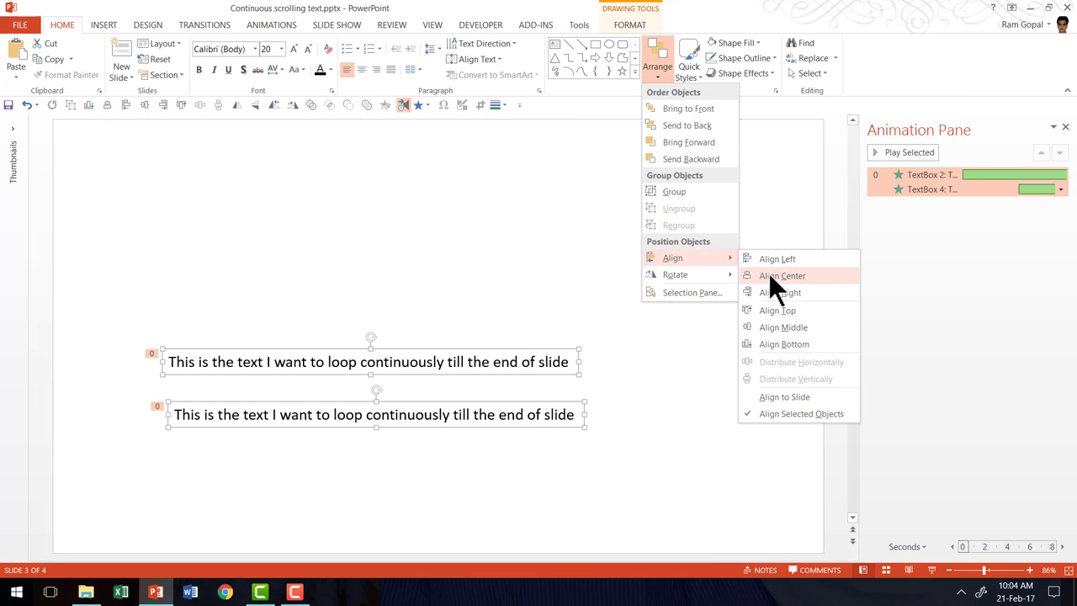
{"action": "left_click", "coordinate": [783, 276]}
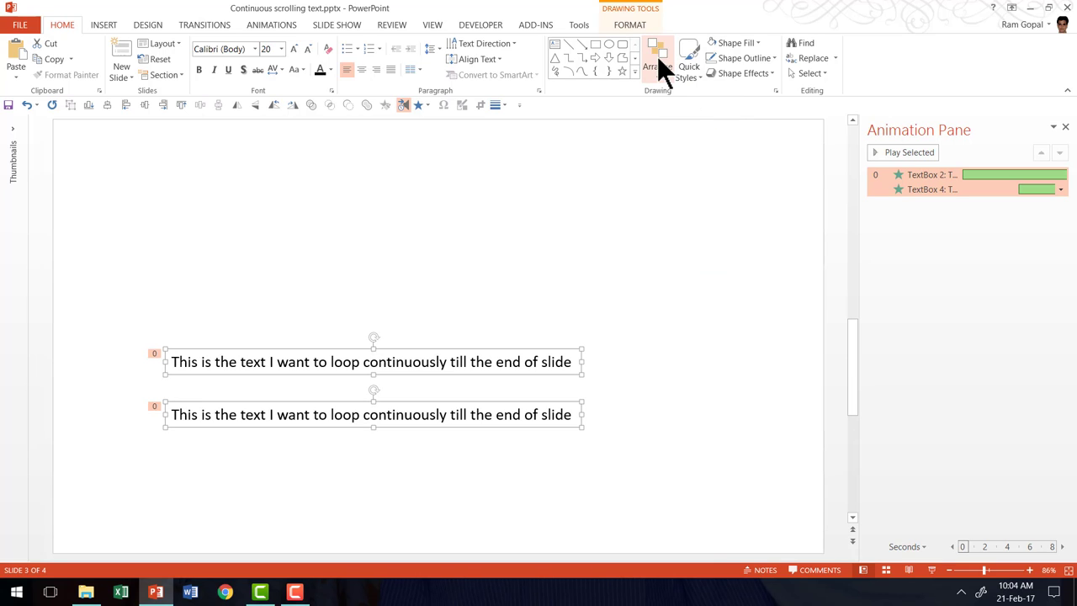
{"action": "left_click", "coordinate": [656, 58]}
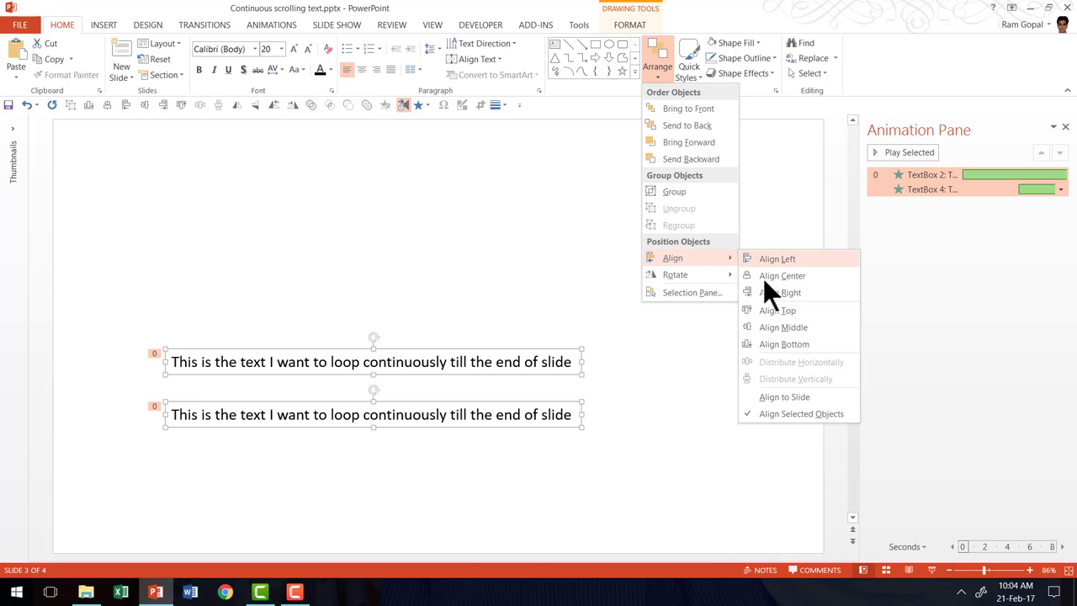
{"action": "left_click", "coordinate": [783, 327]}
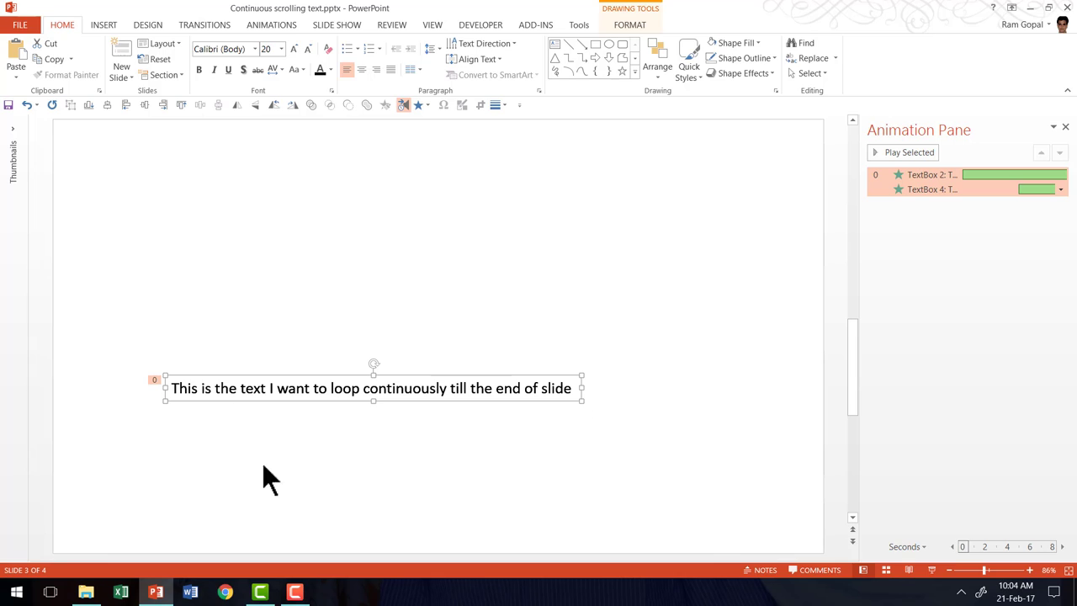
{"action": "mouse_move", "coordinate": [596, 470]}
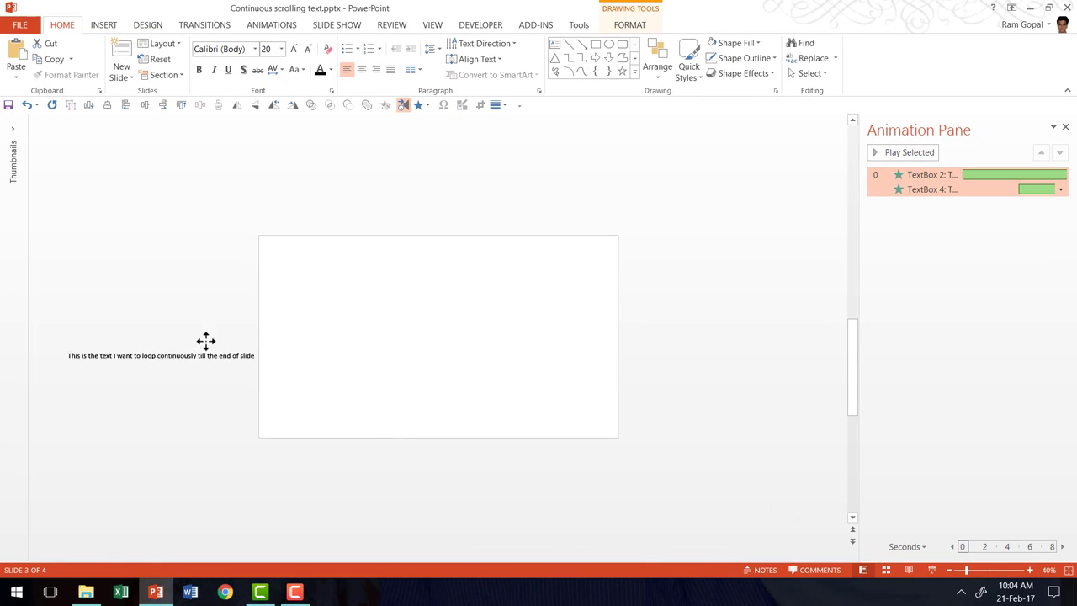
{"action": "left_click", "coordinate": [160, 354]}
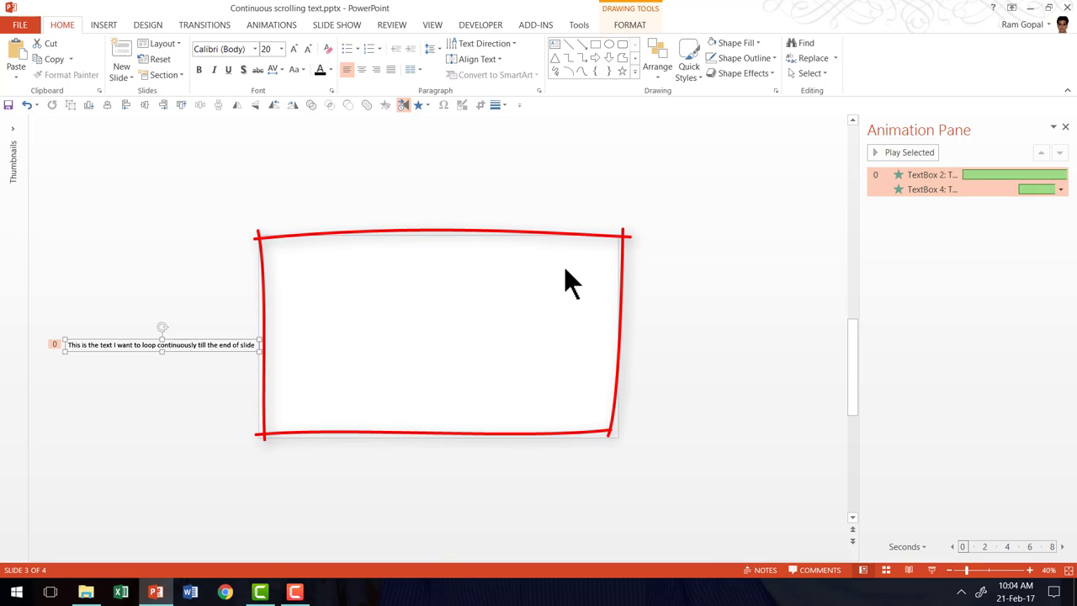
{"action": "mouse_move", "coordinate": [232, 349]}
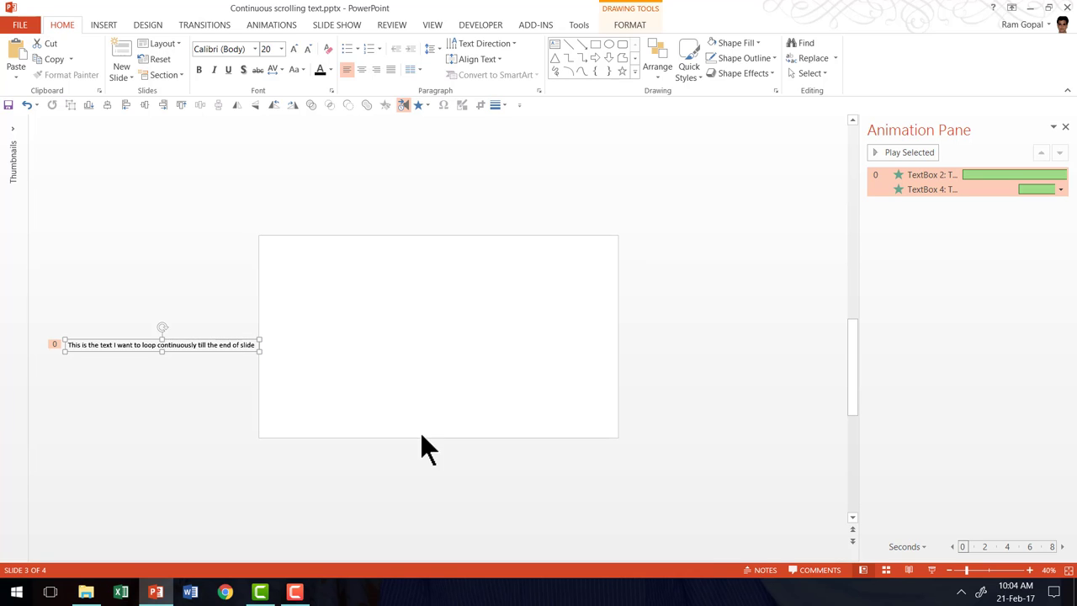
{"action": "mouse_move", "coordinate": [747, 373]}
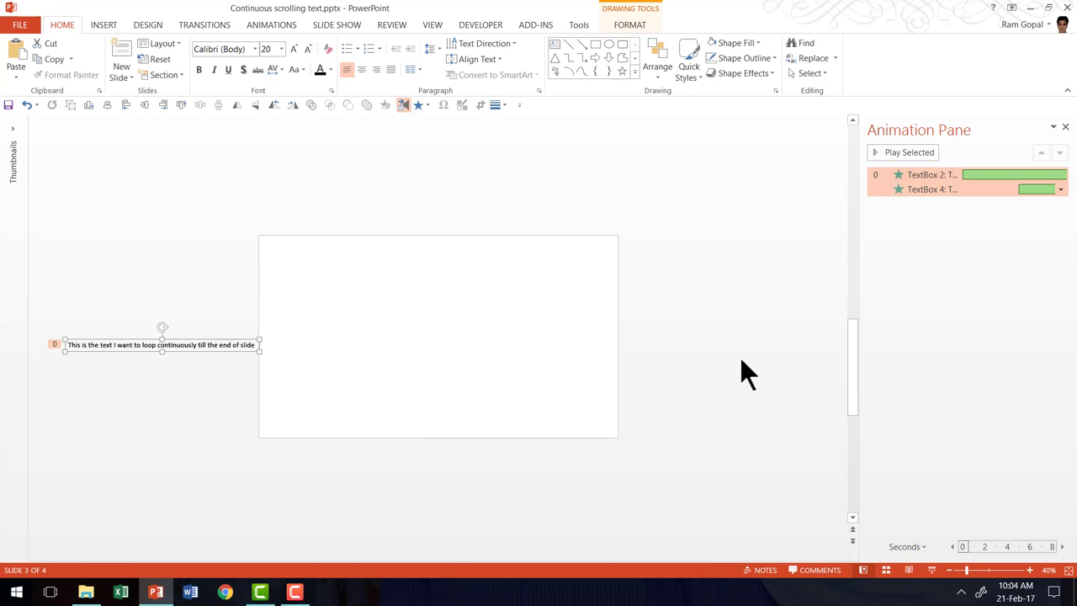
{"action": "mouse_move", "coordinate": [232, 343]}
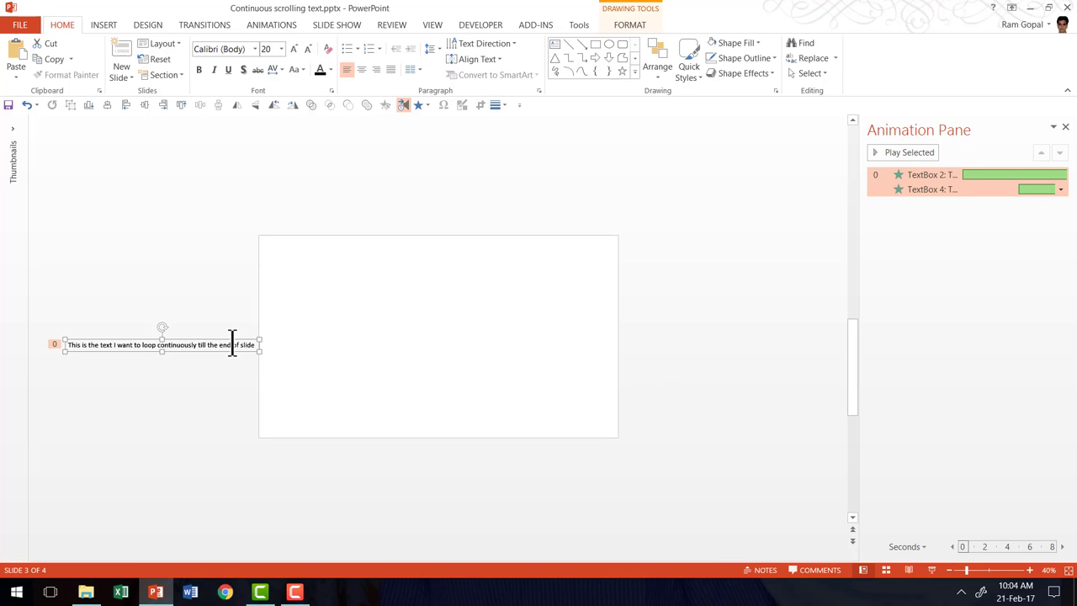
{"action": "mouse_move", "coordinate": [272, 357]}
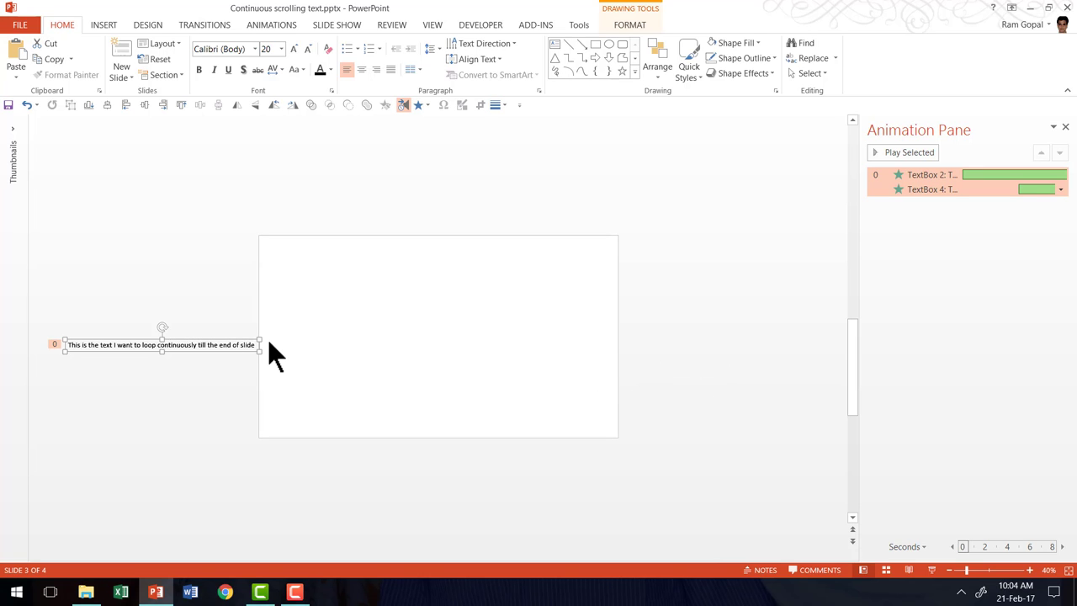
{"action": "mouse_move", "coordinate": [336, 367]}
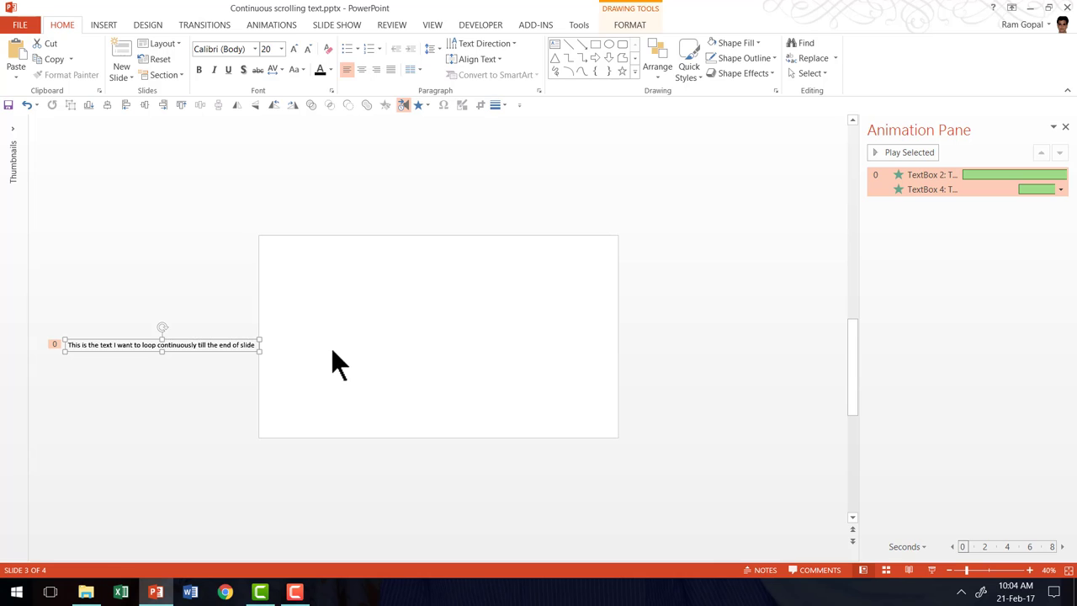
{"action": "mouse_move", "coordinate": [347, 374]}
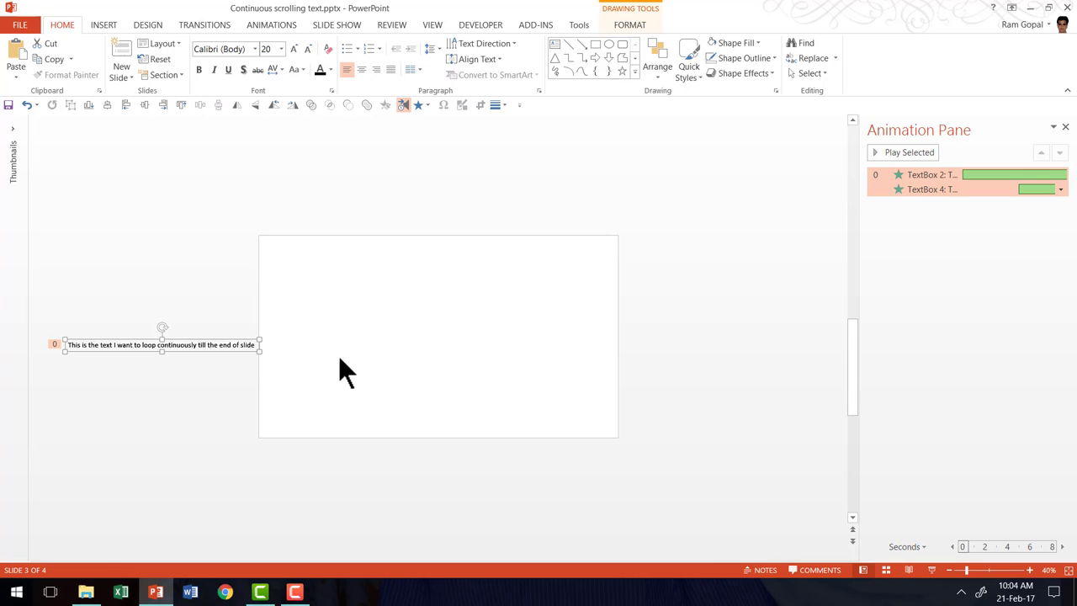
{"action": "mouse_move", "coordinate": [438, 394]}
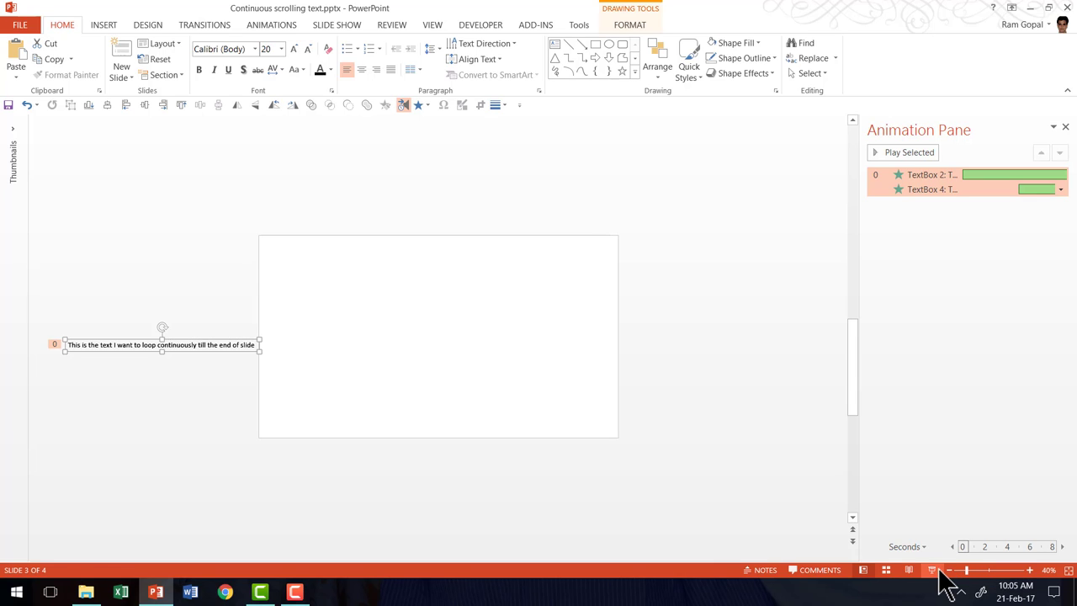
{"action": "left_click", "coordinate": [933, 568]}
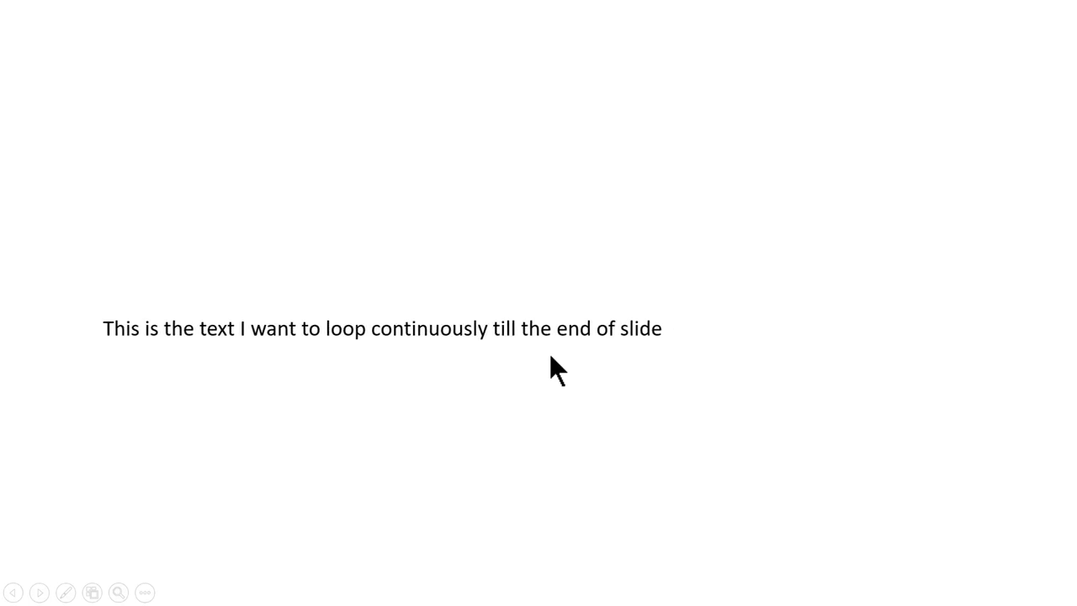
{"action": "key", "text": "Escape"}
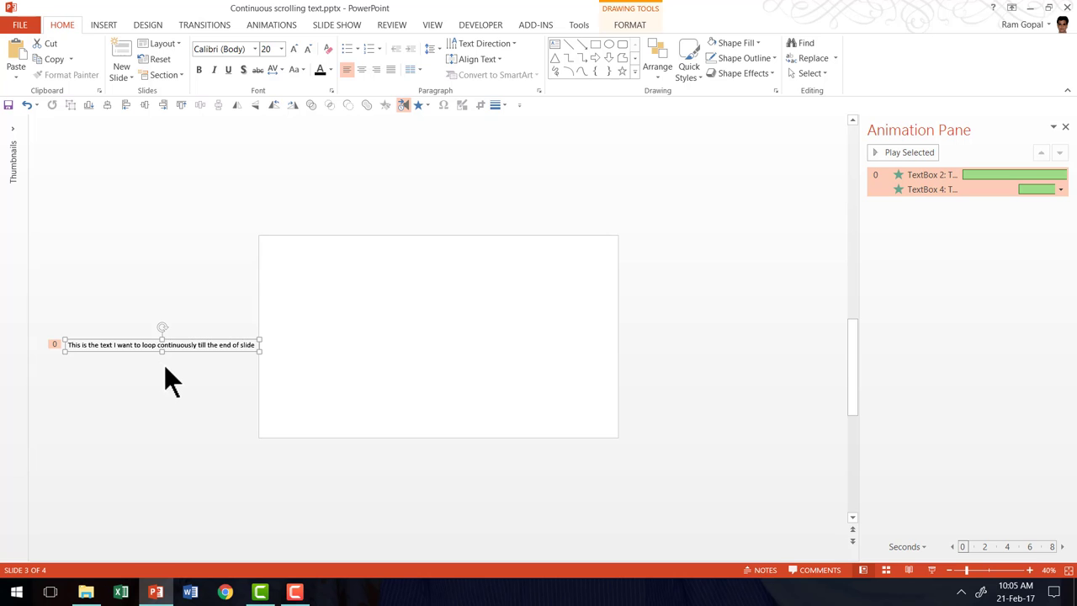
{"action": "mouse_move", "coordinate": [337, 440]}
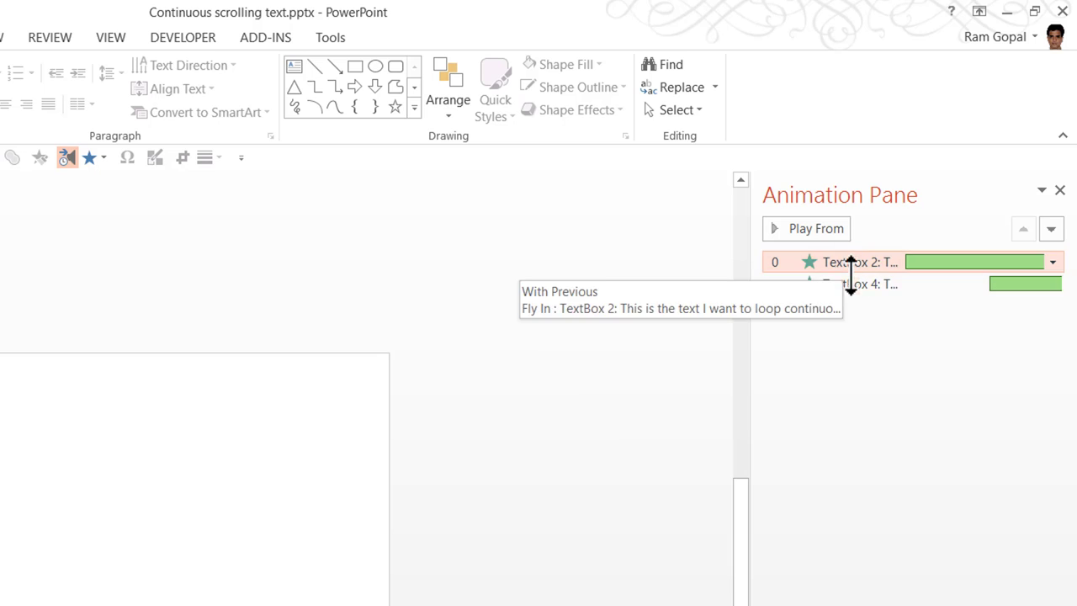
Show the dropdown options for the TextBox 4 animation entry in the Animation Pane.
{"action": "left_click", "coordinate": [860, 283]}
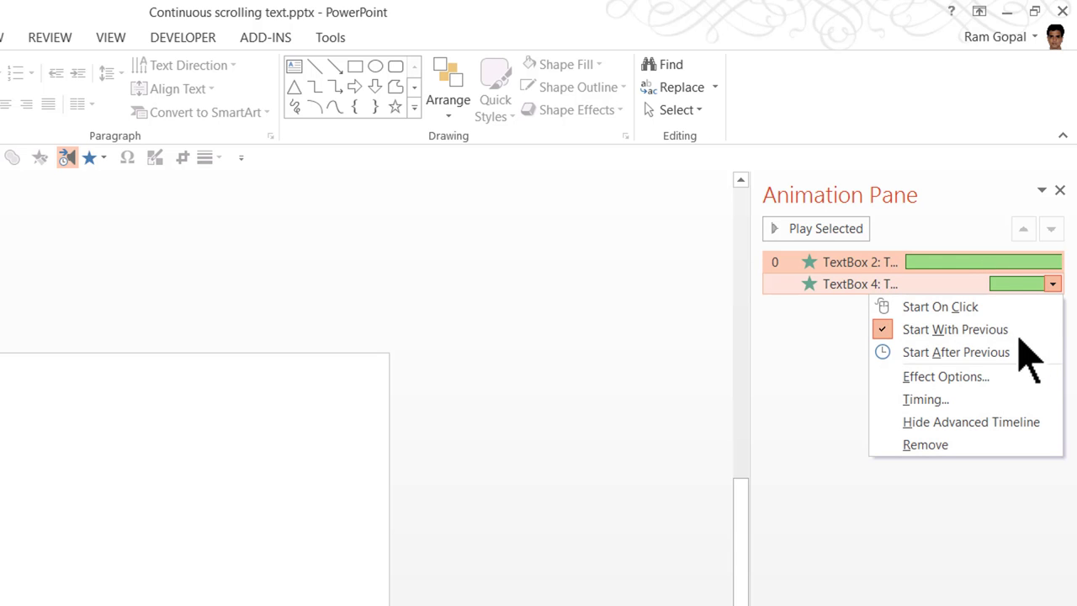
In Effect Options Timing, set Repeat to Until End of Slide and confirm with OK.
{"action": "left_click", "coordinate": [946, 377]}
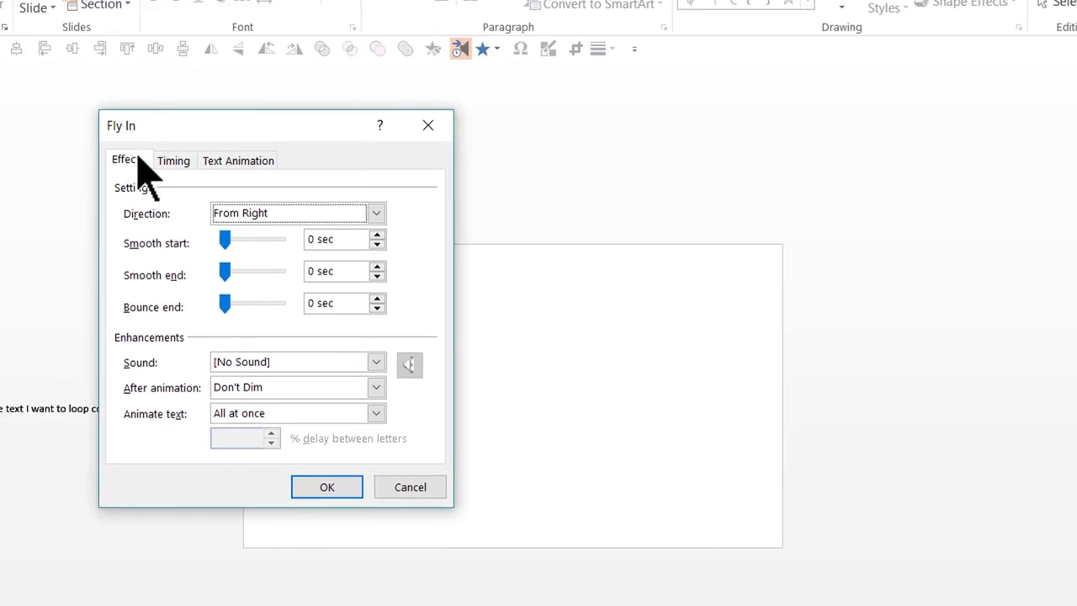
{"action": "left_click", "coordinate": [173, 162]}
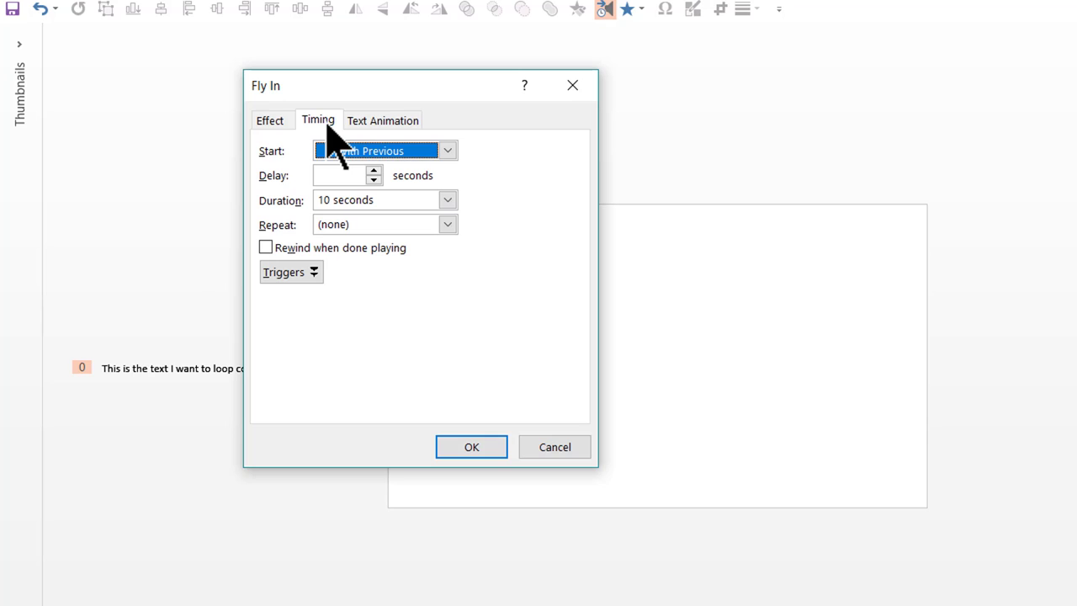
{"action": "mouse_move", "coordinate": [267, 249]}
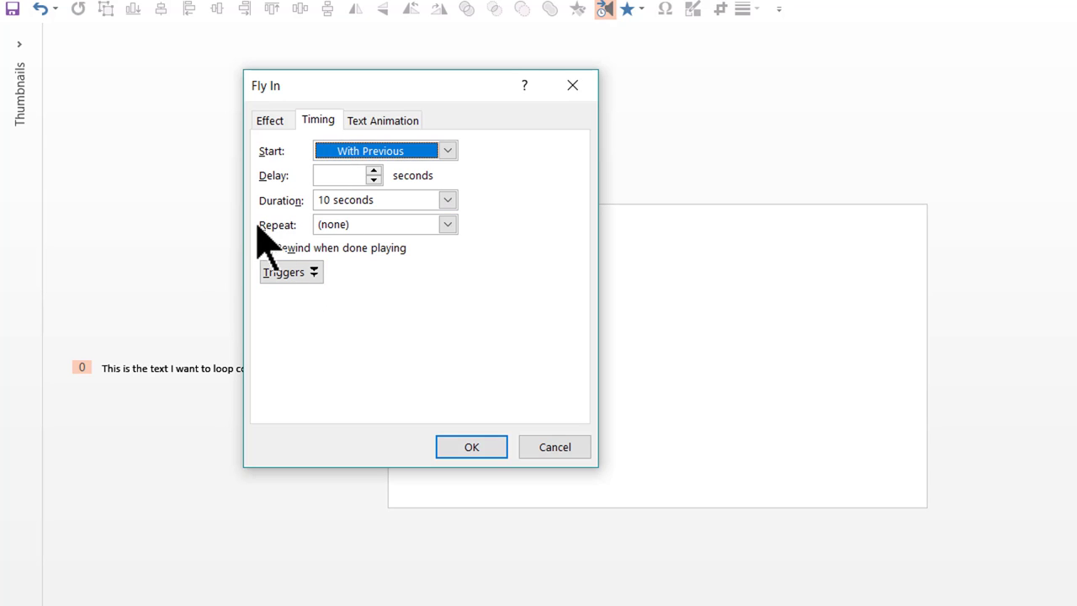
{"action": "mouse_move", "coordinate": [447, 224]}
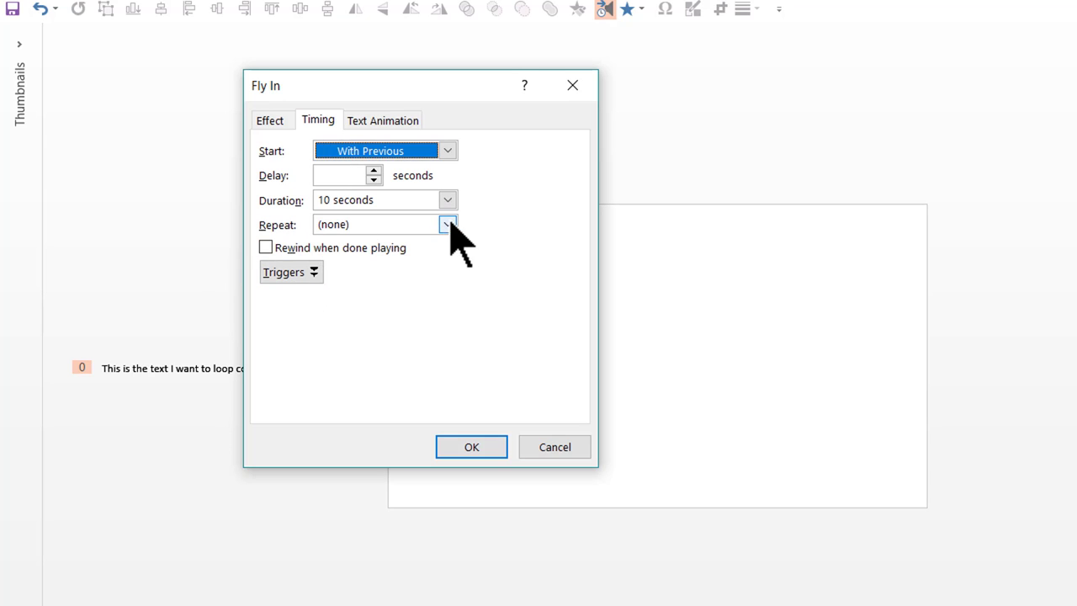
{"action": "left_click", "coordinate": [447, 223]}
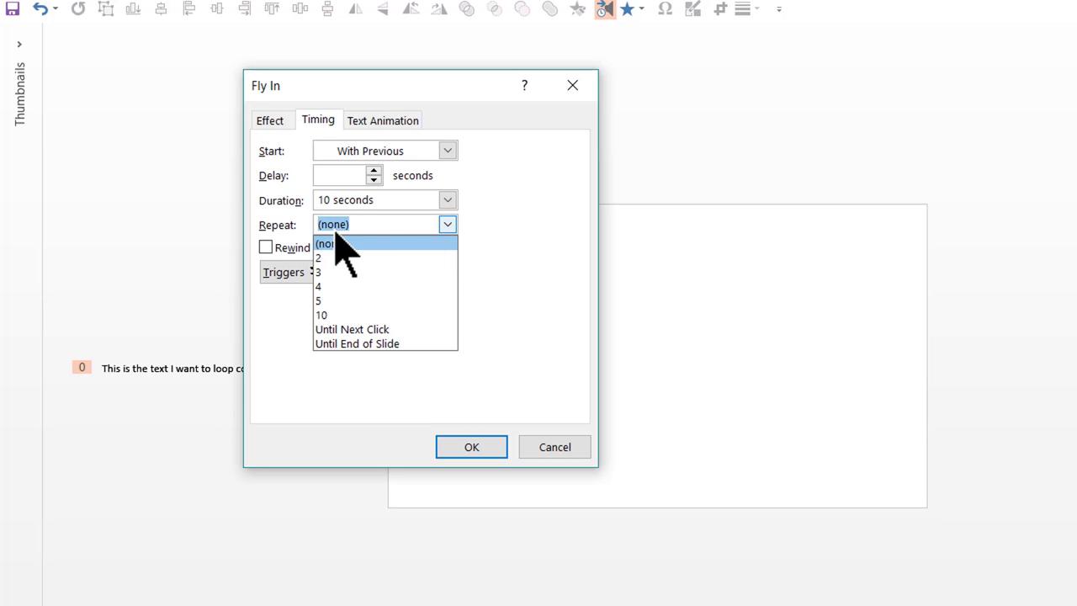
{"action": "mouse_move", "coordinate": [407, 260]}
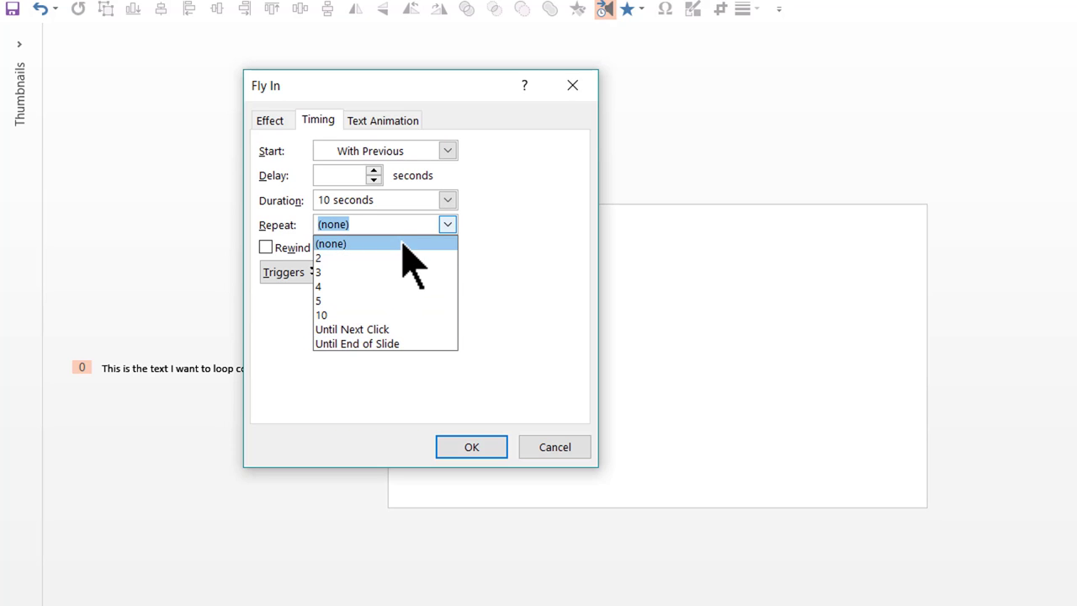
{"action": "left_click", "coordinate": [357, 343]}
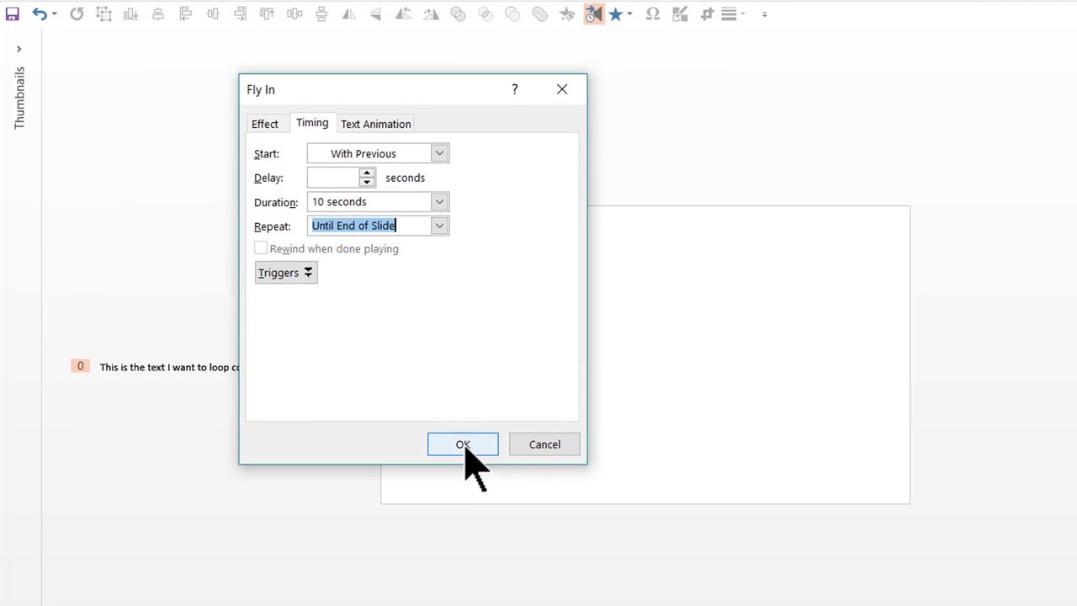
{"action": "left_click", "coordinate": [461, 444]}
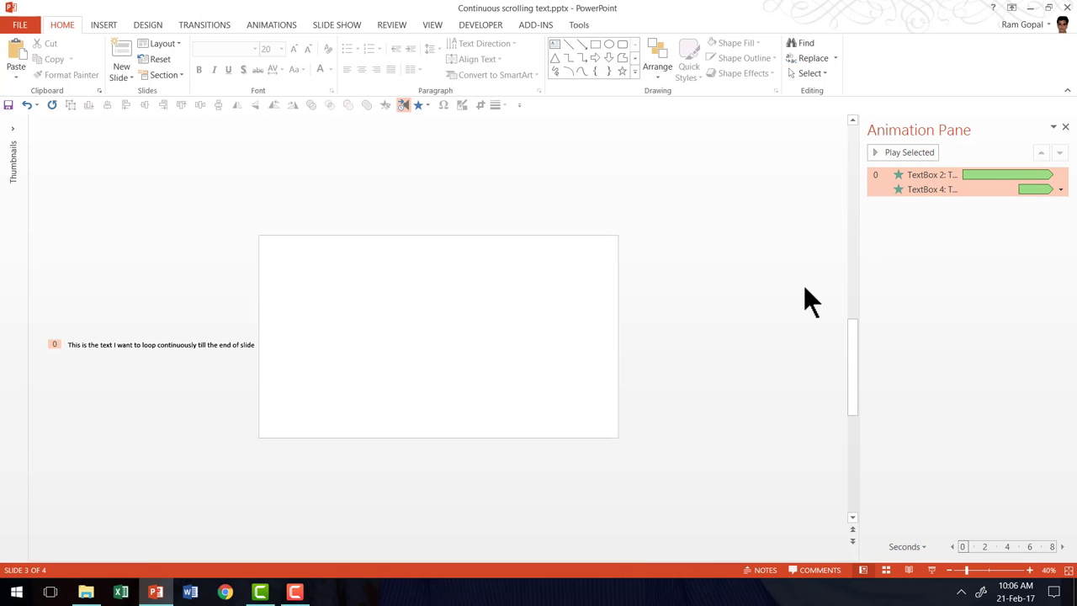
{"action": "mouse_move", "coordinate": [784, 337]}
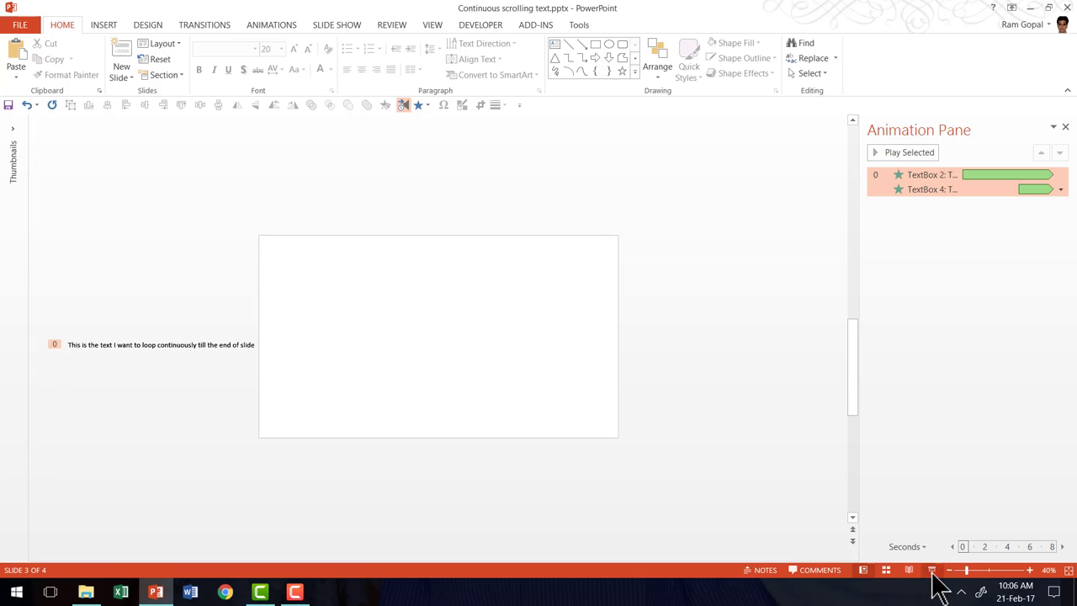
Play the slide show with F5 to preview the continuously looping text.
{"action": "key", "text": "F5"}
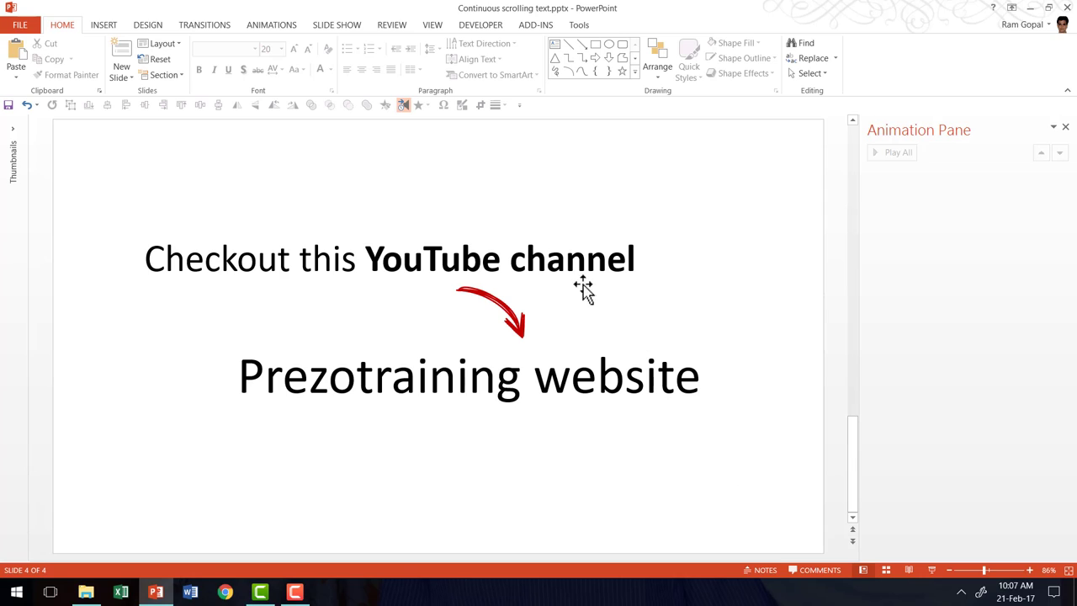
{"action": "mouse_move", "coordinate": [565, 289]}
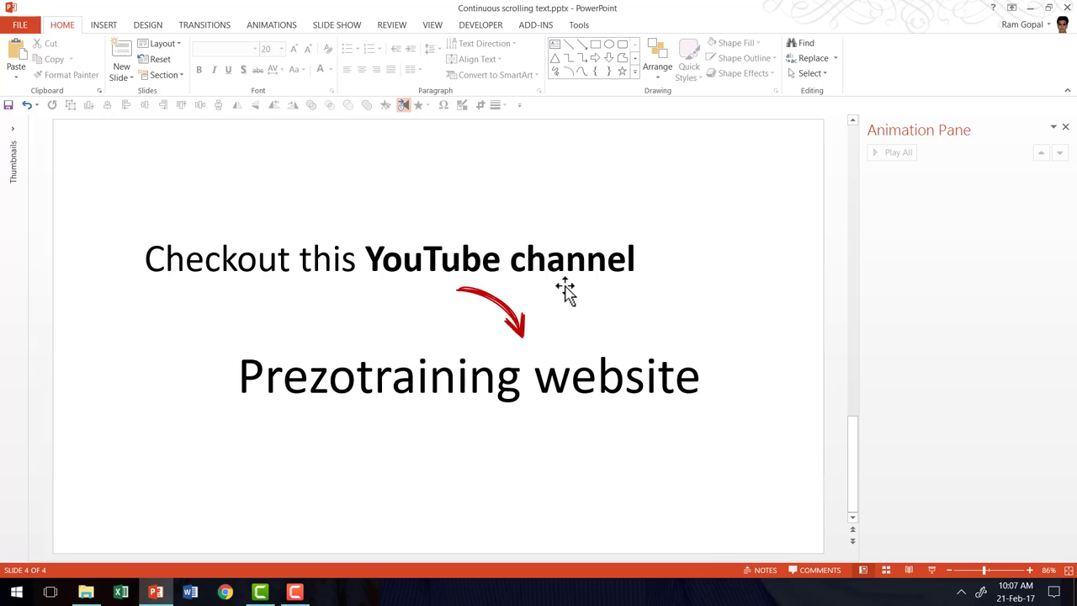
{"action": "mouse_move", "coordinate": [568, 417]}
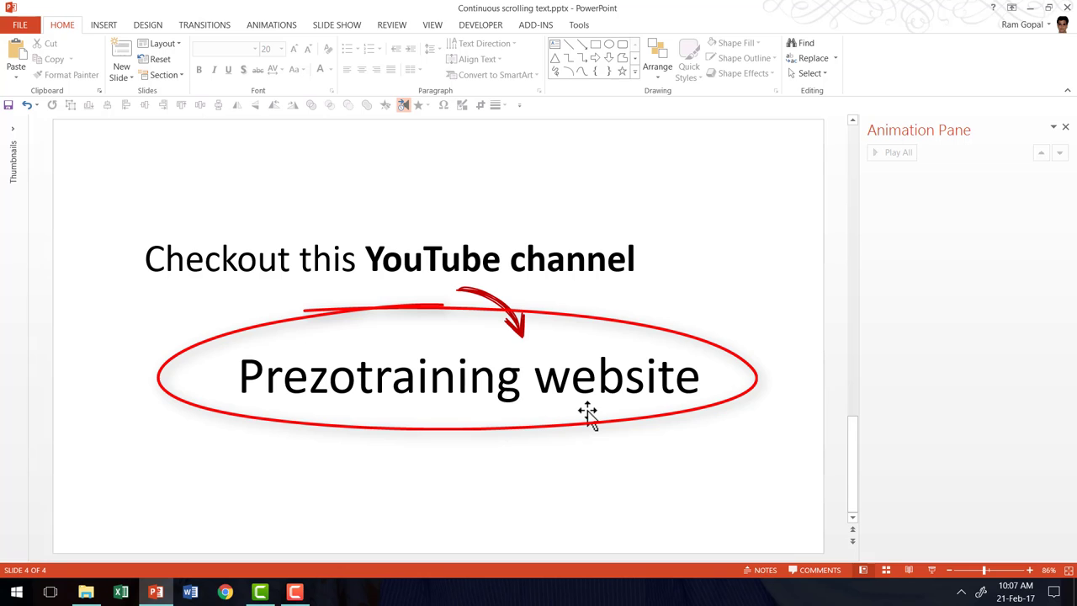
{"action": "mouse_move", "coordinate": [597, 414]}
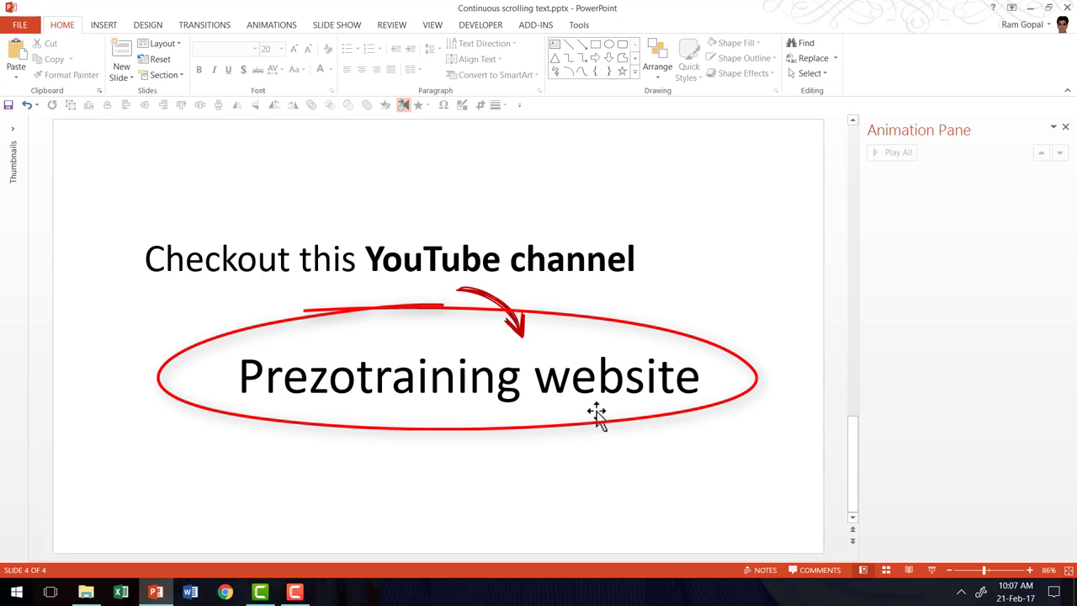